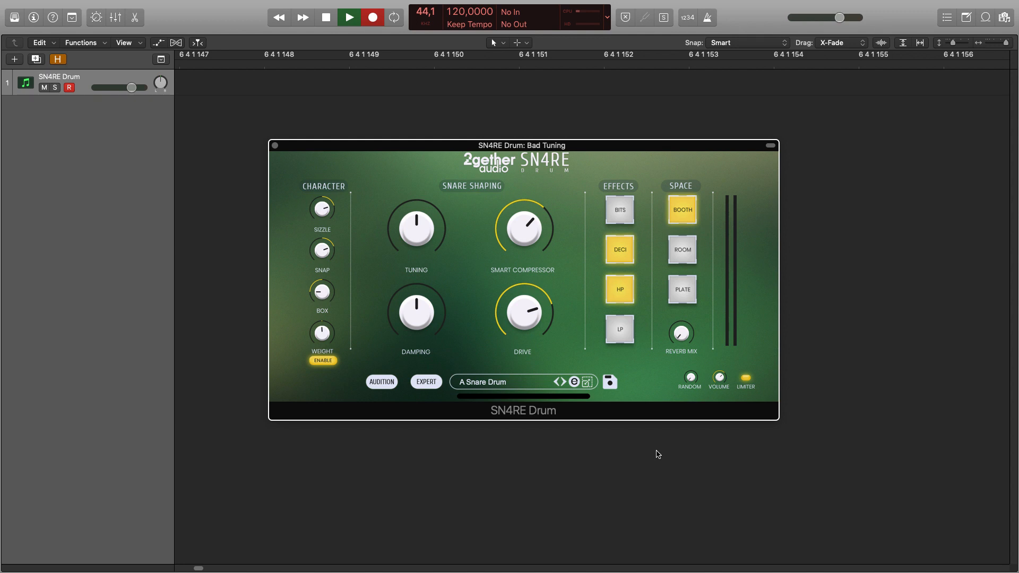
mouse_move(620, 425)
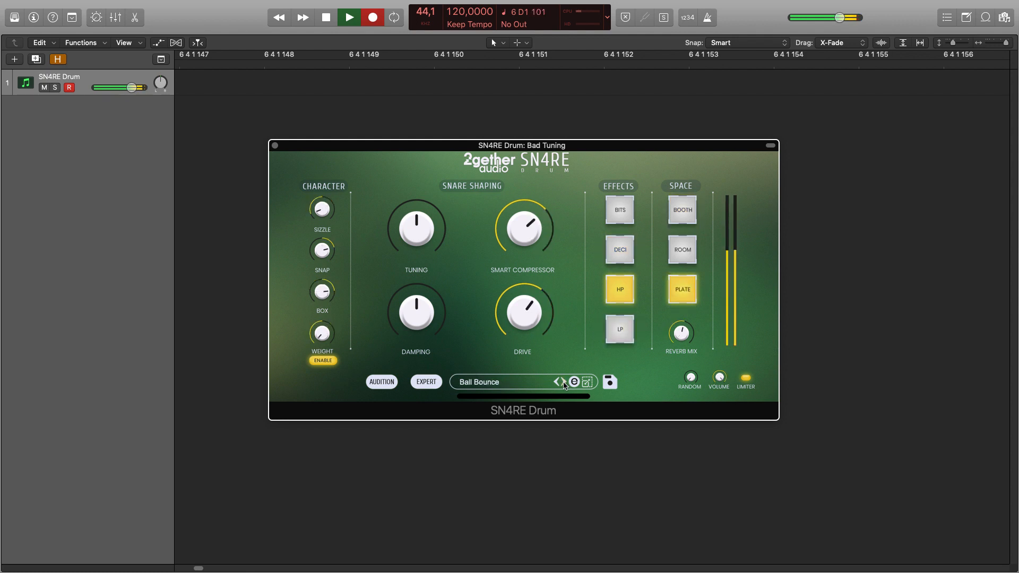
Step: Open the Ball Bounce preset's source menu and dismiss it without choosing
click(586, 381)
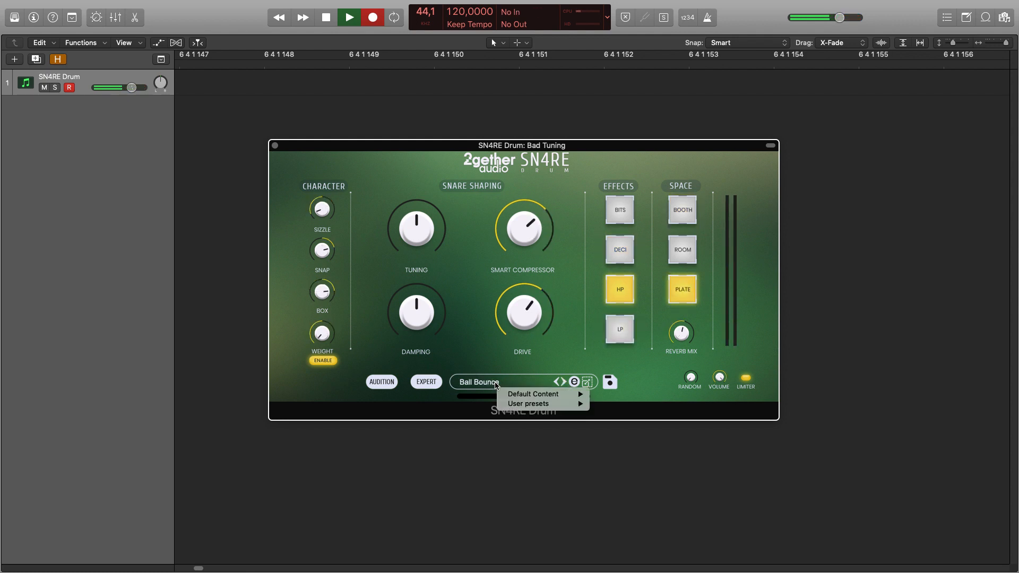
click(531, 393)
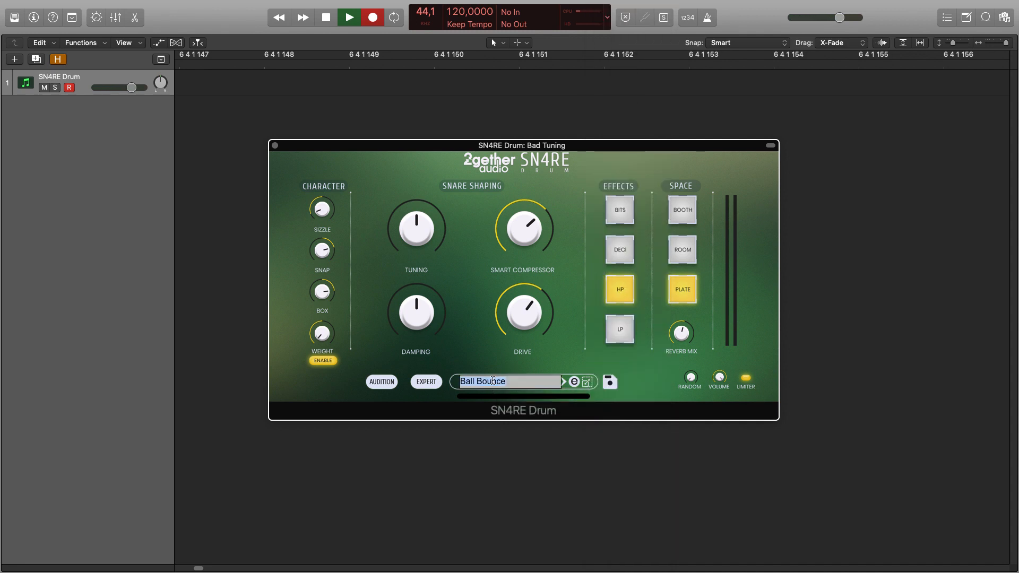
Step: Save the current sound as user preset 'My Snare Preset' and close the expansions window
text(My S)
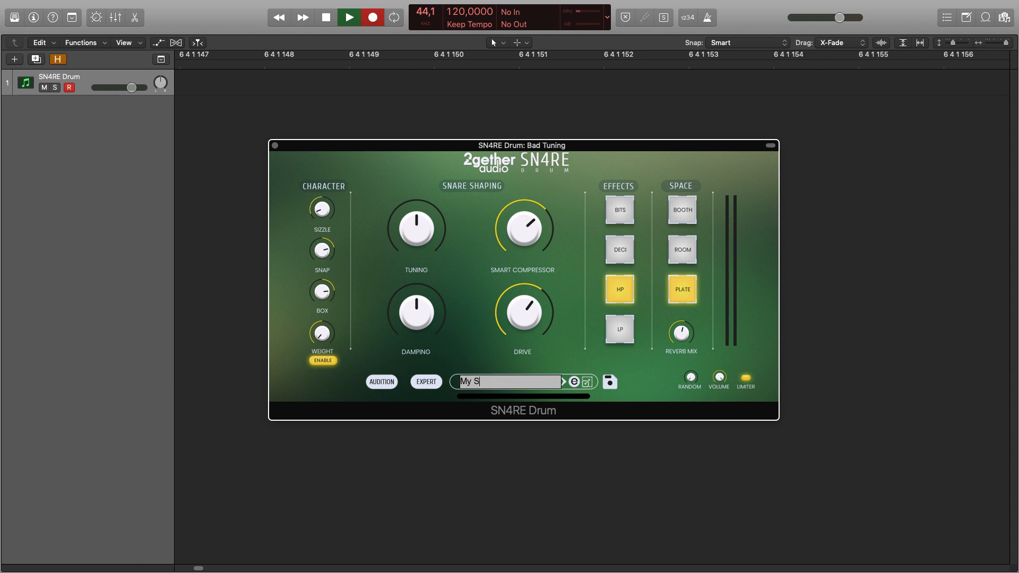
text(nare Preset)
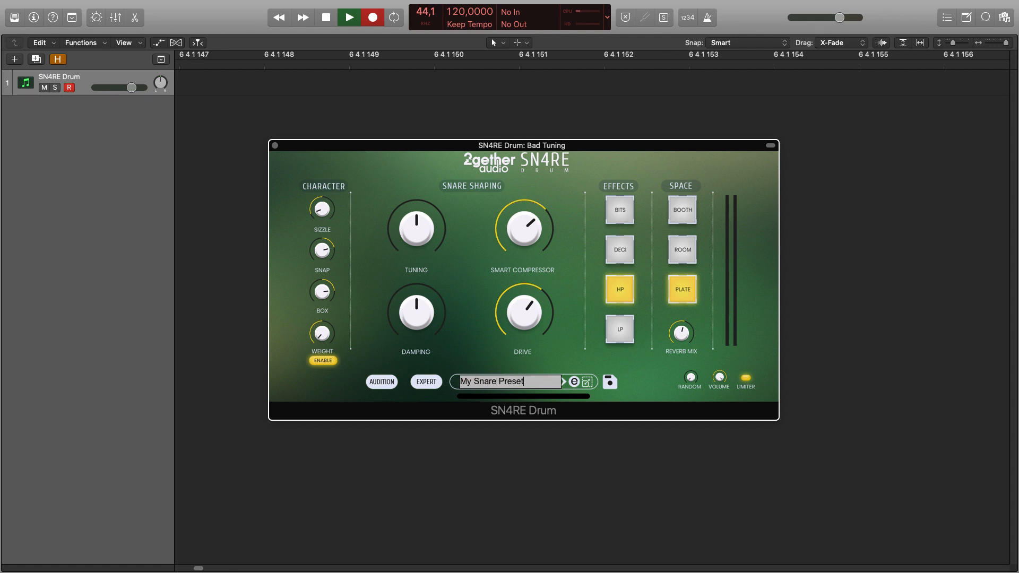
click(609, 381)
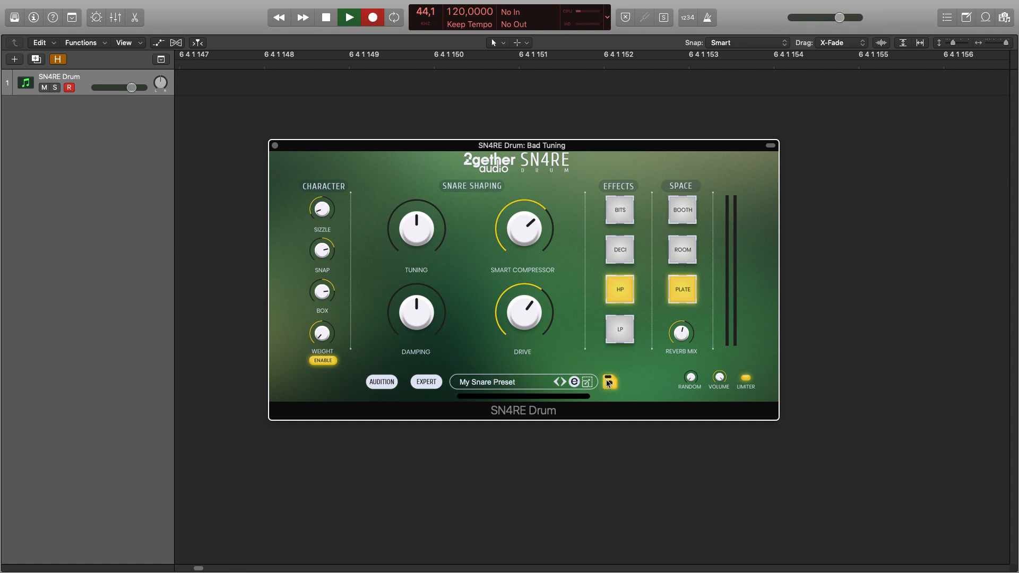
click(608, 381)
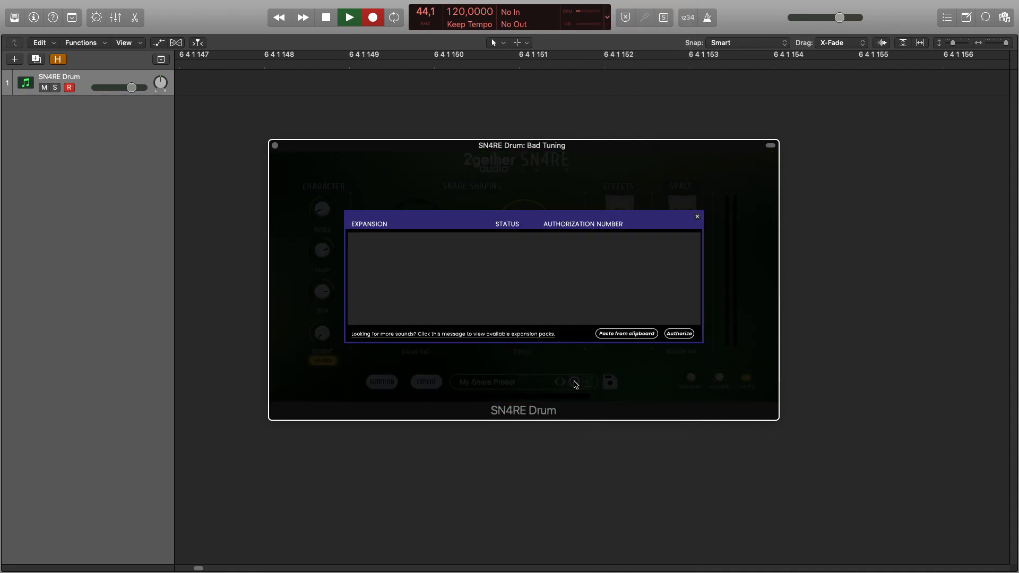
mouse_move(698, 219)
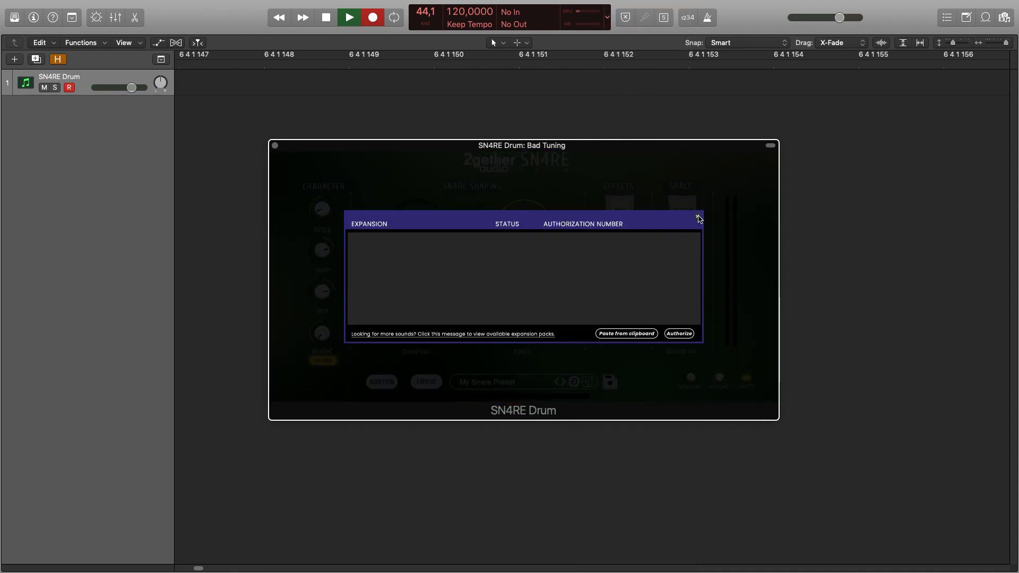
click(697, 218)
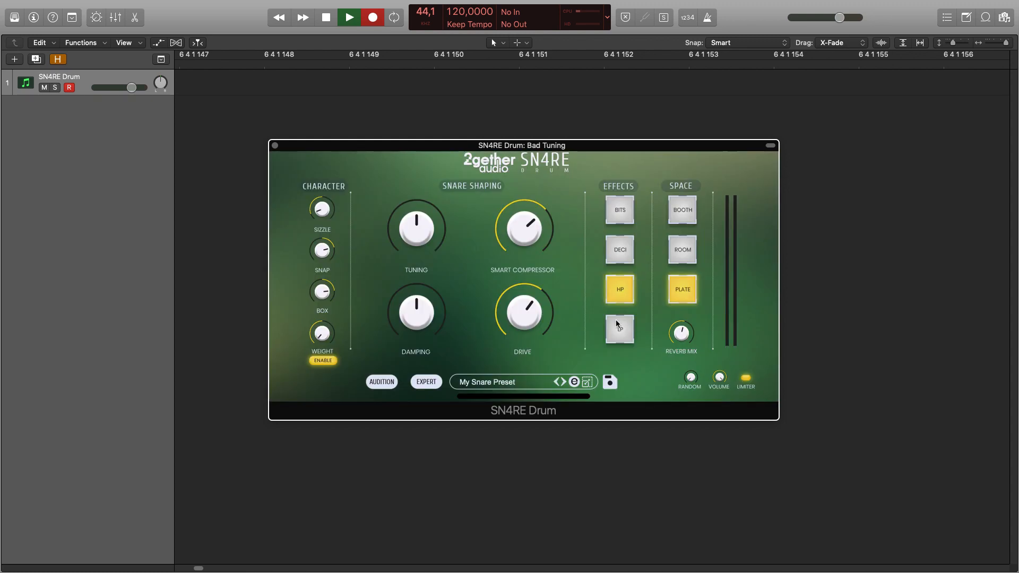
click(587, 381)
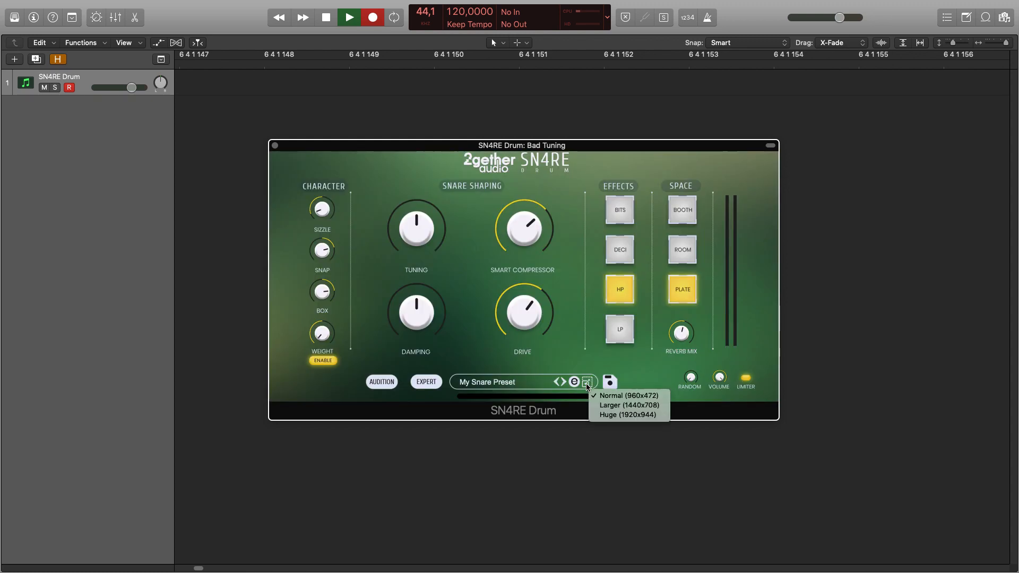
mouse_move(626, 400)
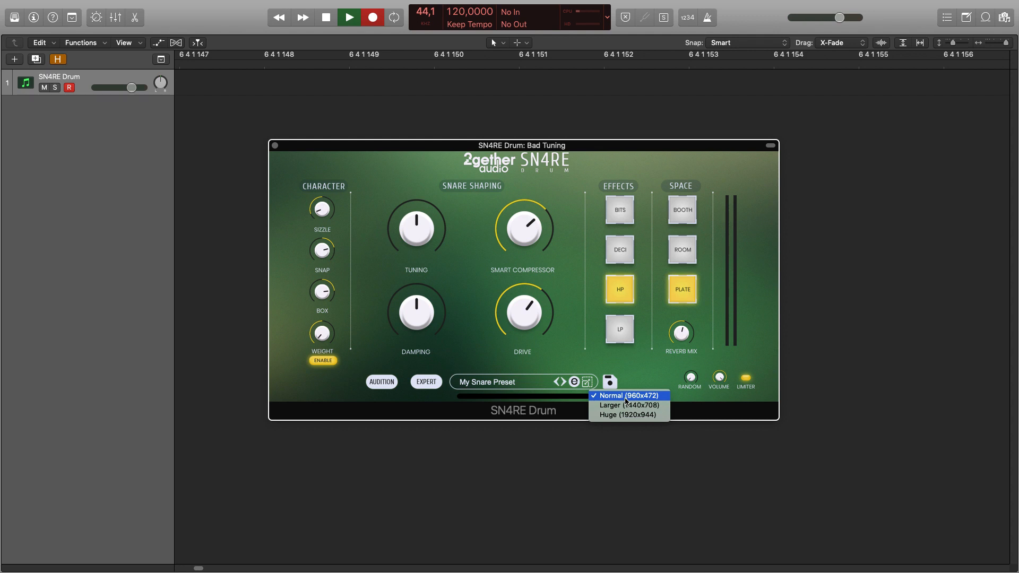
click(625, 396)
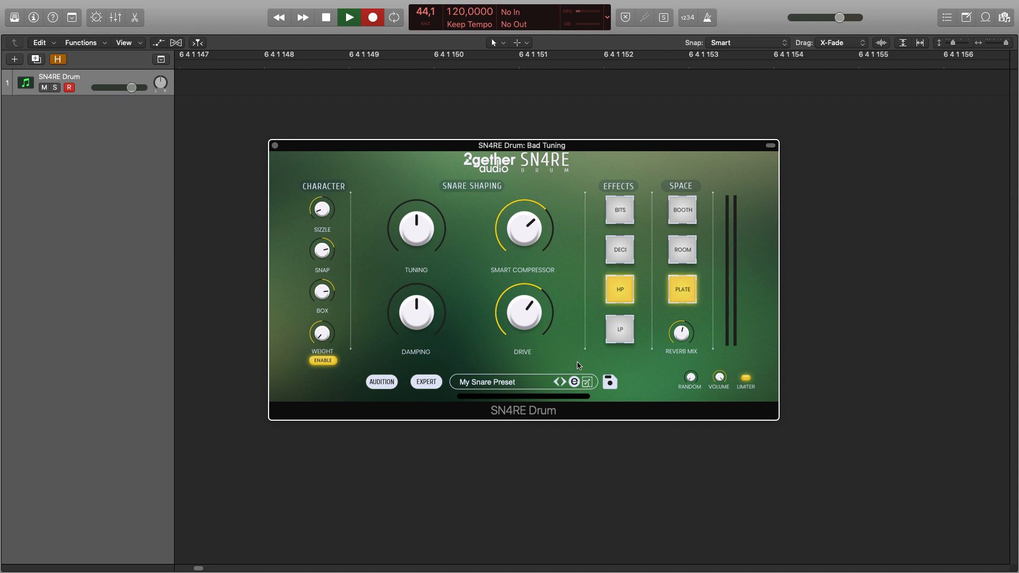
mouse_move(571, 365)
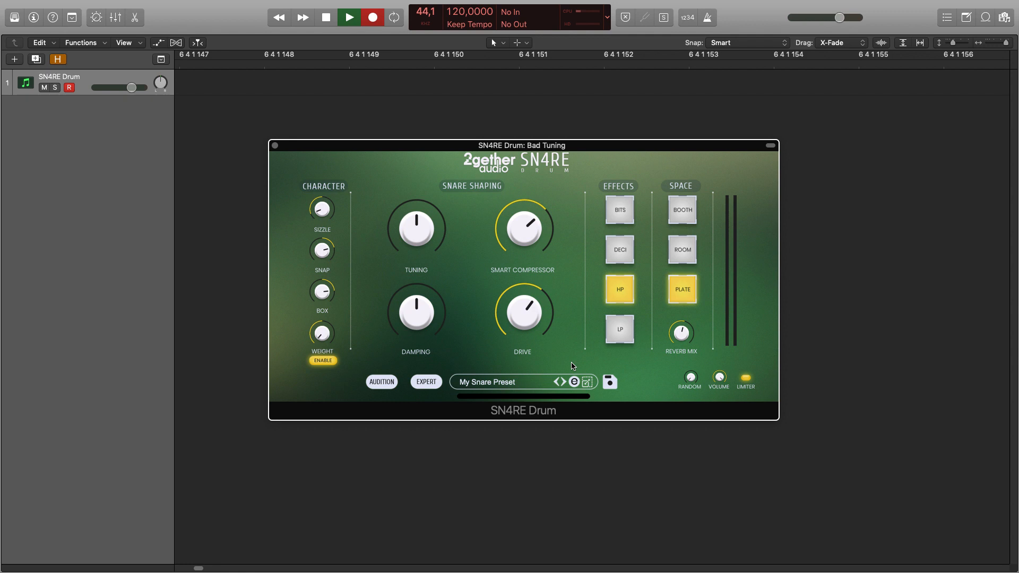
mouse_move(398, 363)
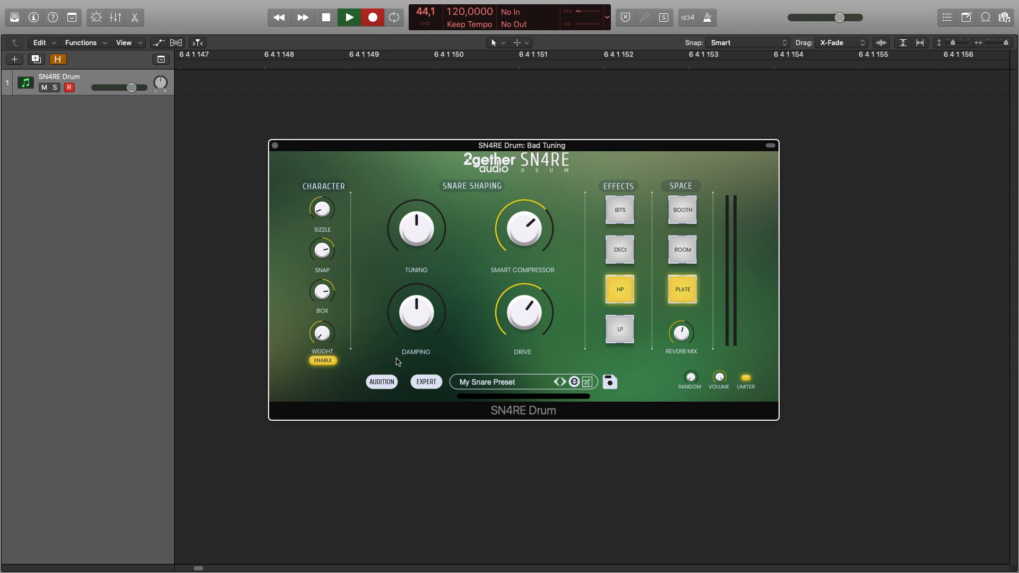
Step: Audition the A Snare Drum preset, view it in Expert mode and return to Simple
click(381, 381)
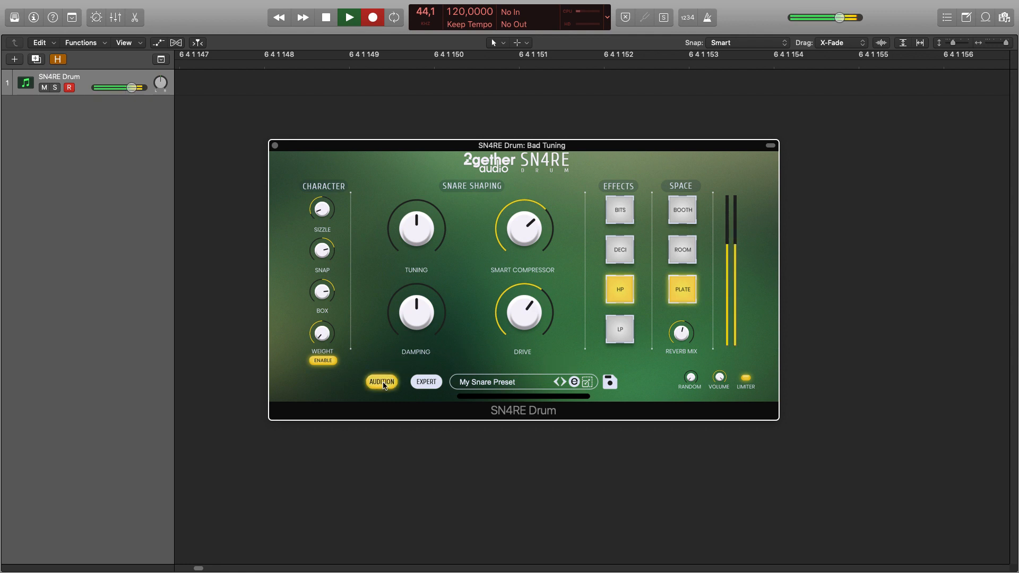
click(381, 381)
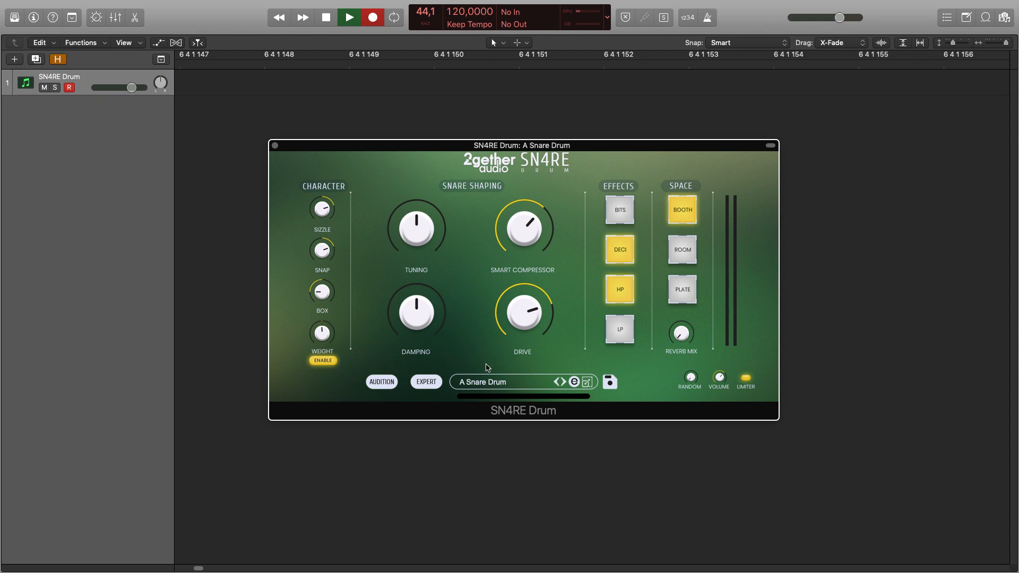
click(426, 381)
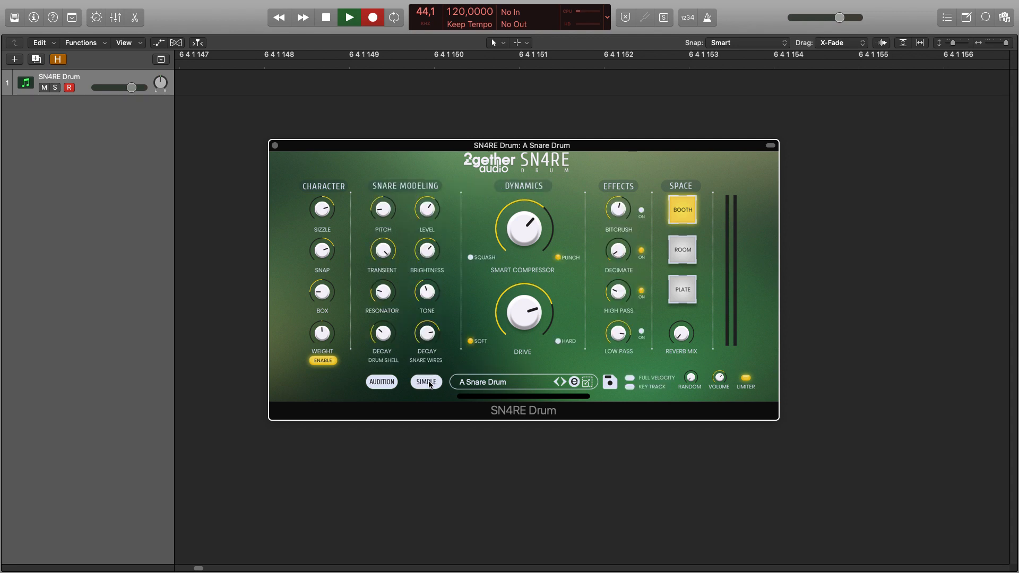
click(426, 381)
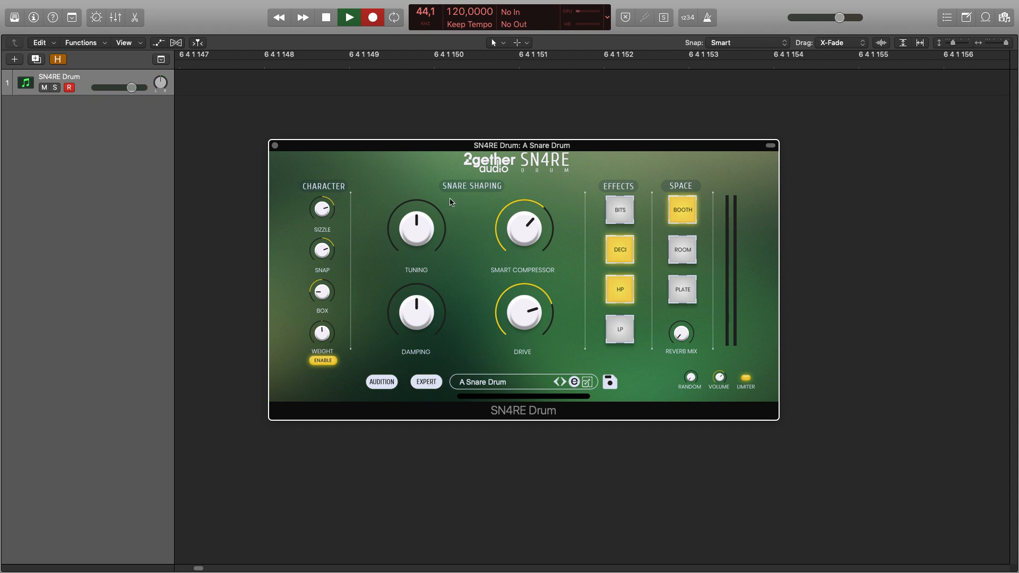
mouse_move(439, 215)
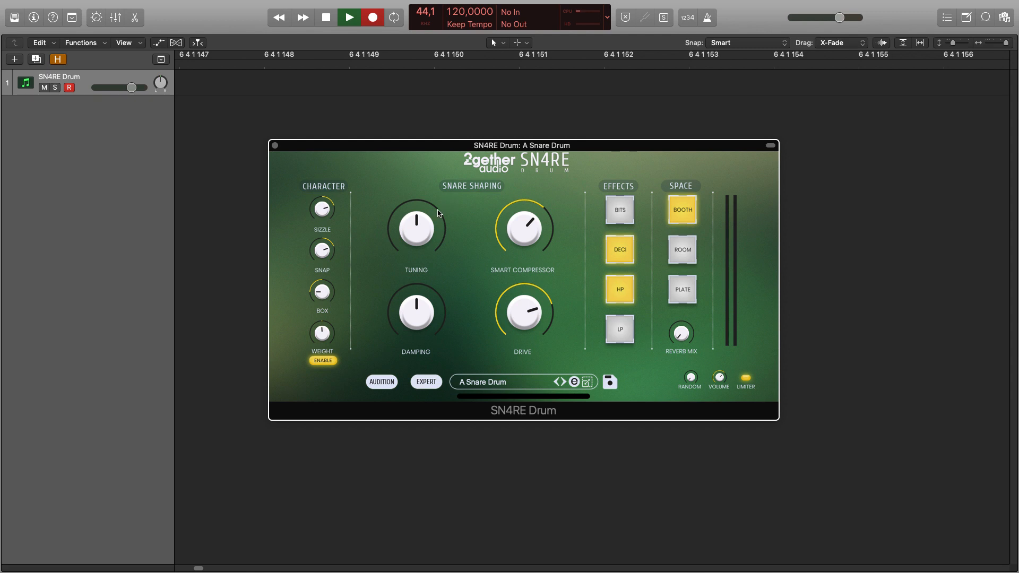
Step: Audition Tuning and Damping sweeps, returning them to centre, and leave Drive turned down
drag(415, 226, 425, 214)
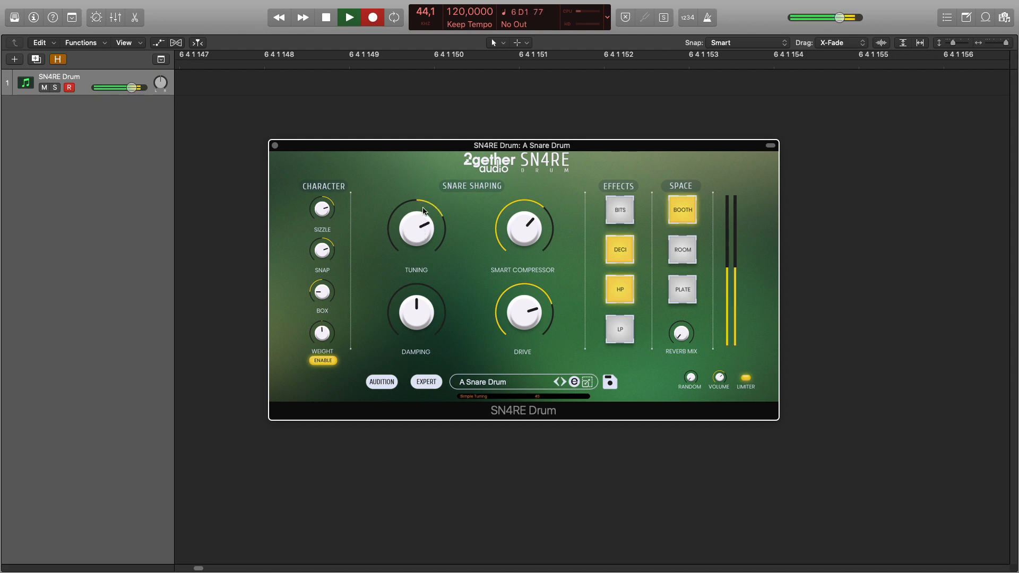
drag(415, 226, 428, 266)
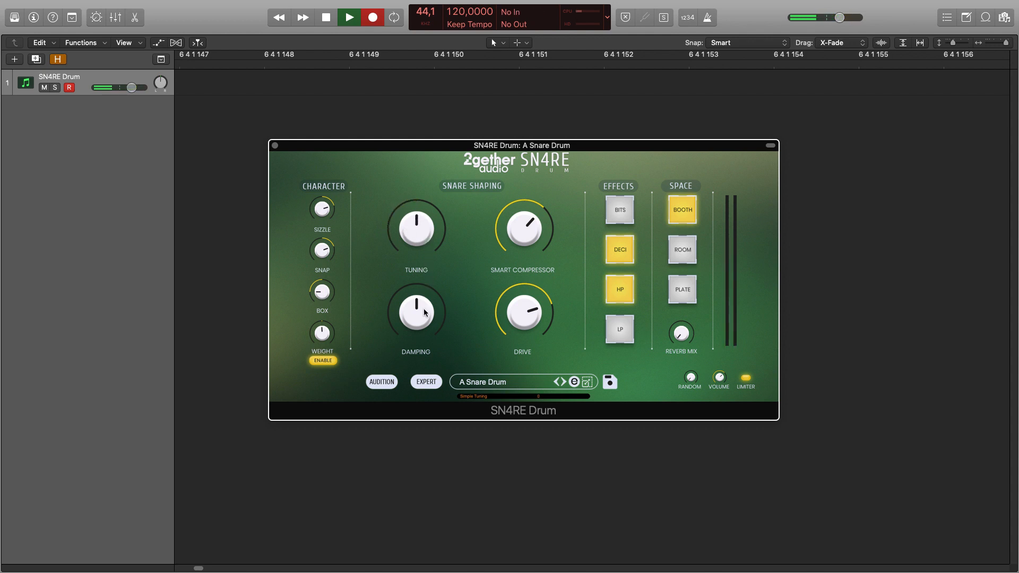
drag(415, 315, 415, 285)
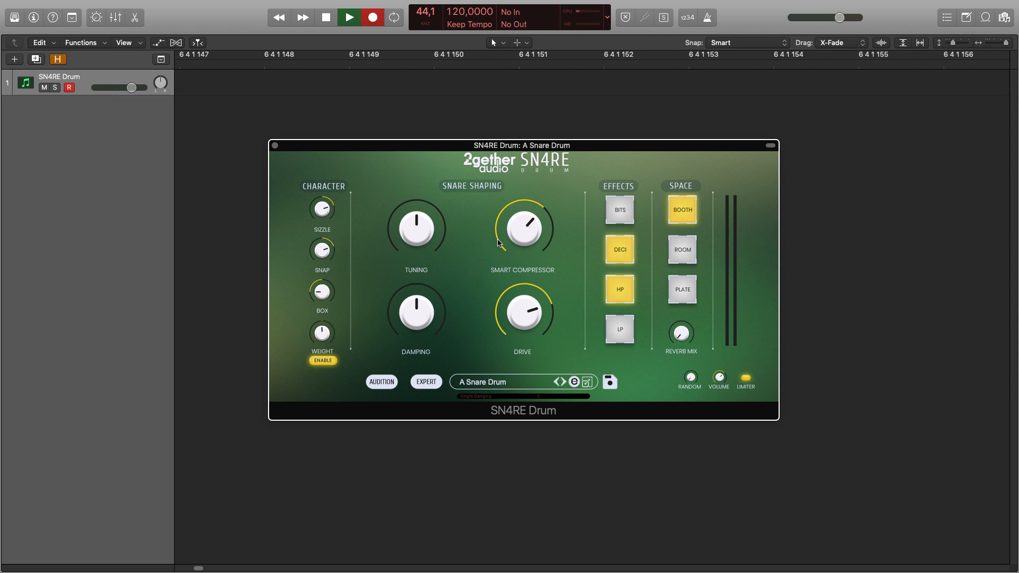
mouse_move(518, 236)
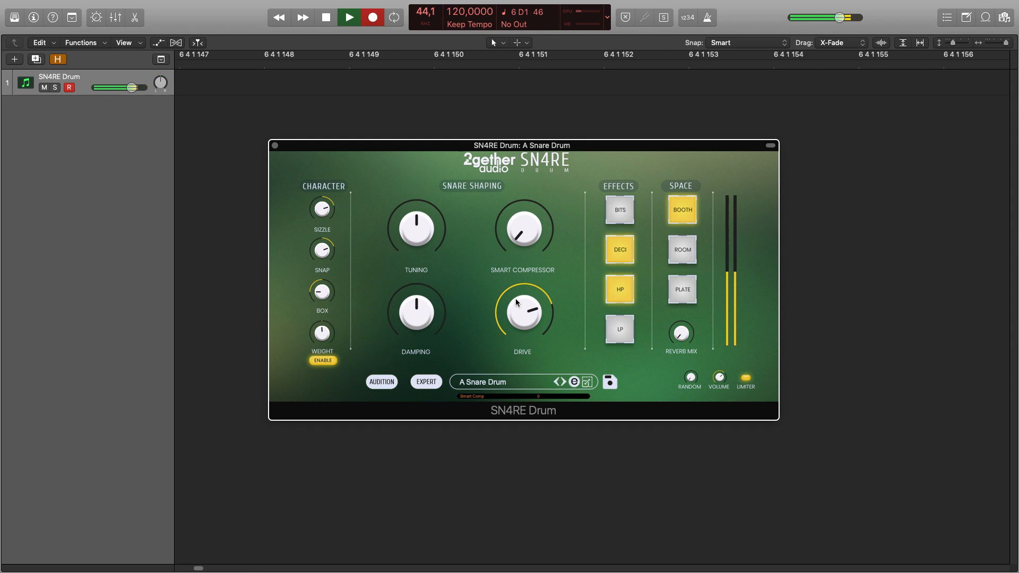
drag(523, 228, 522, 198)
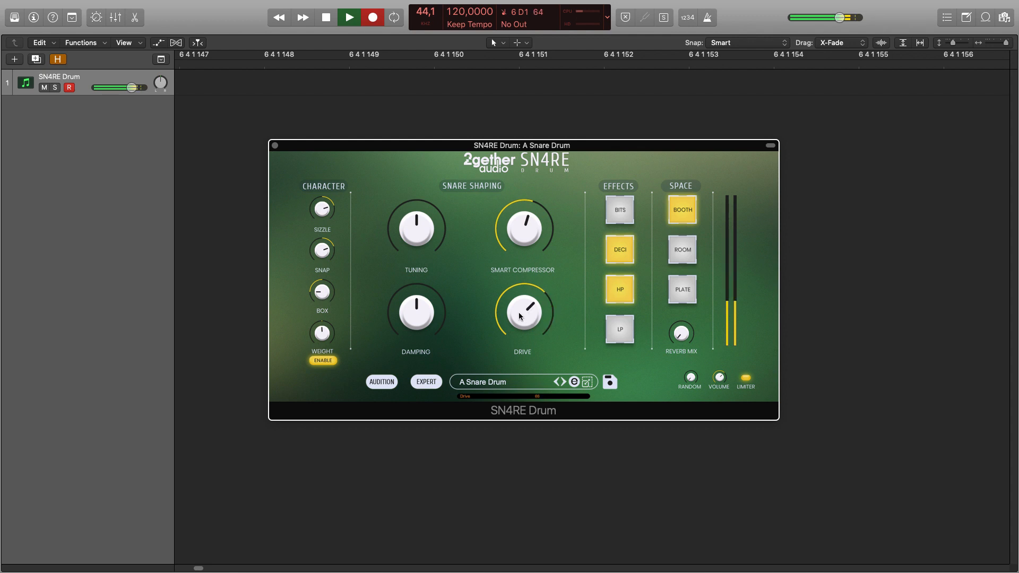
Step: Return Drive to centre and toggle the Weight enable, leaving Booth the only engaged option
drag(522, 315, 520, 328)
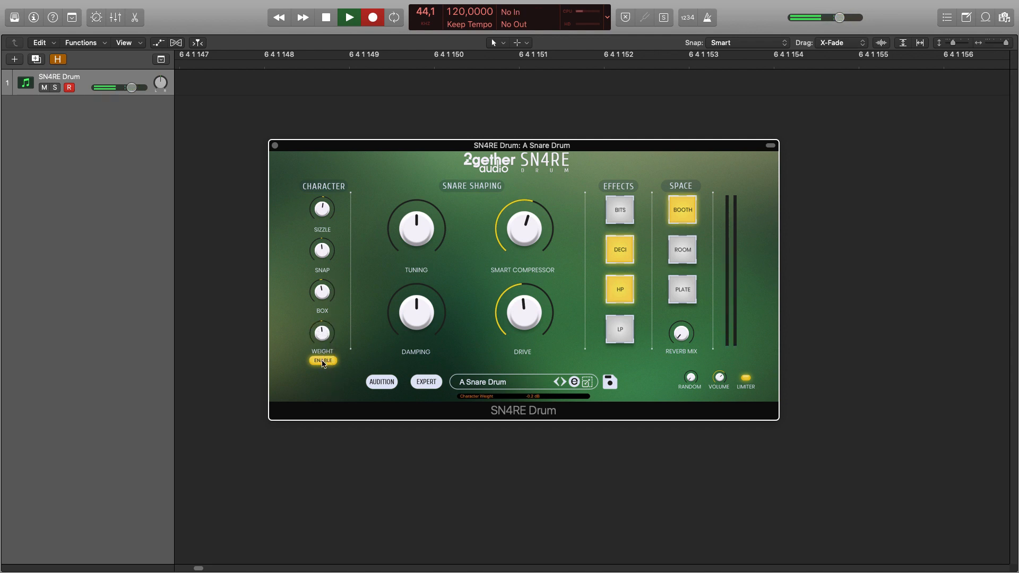
click(322, 361)
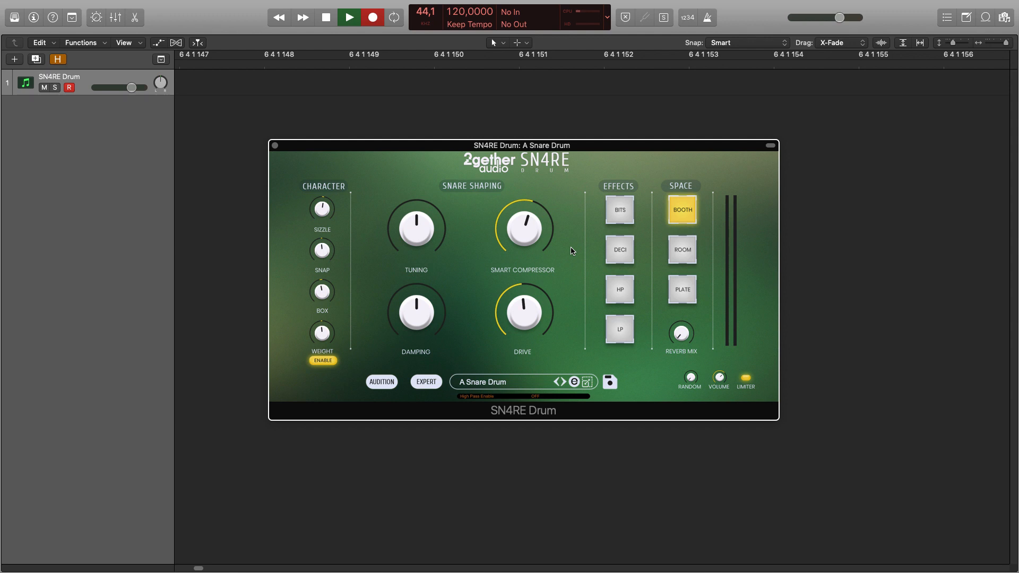
Step: Switch off HP and Deci, audition Bits and Deci, and leave Low Pass engaged
click(617, 209)
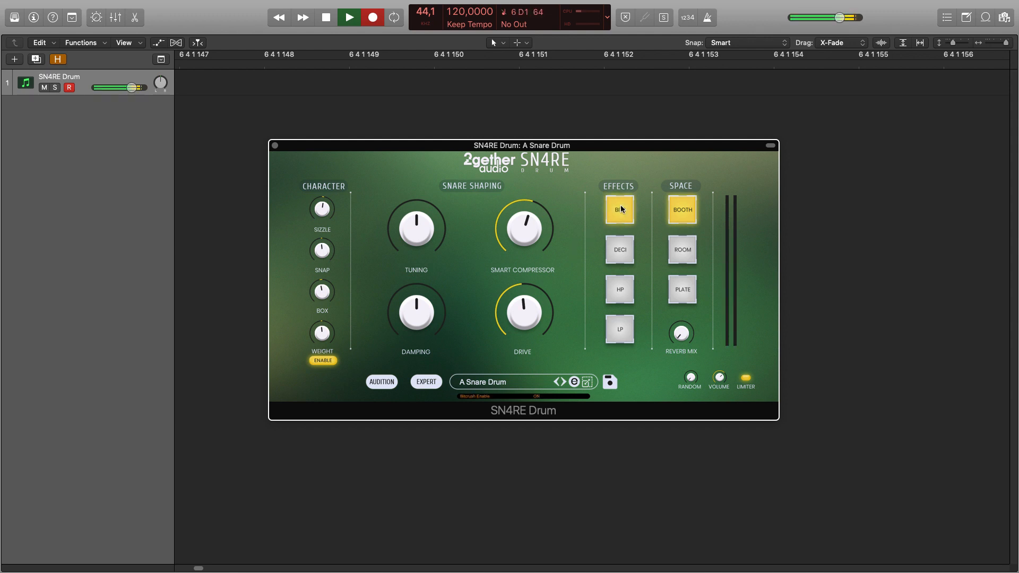
click(618, 209)
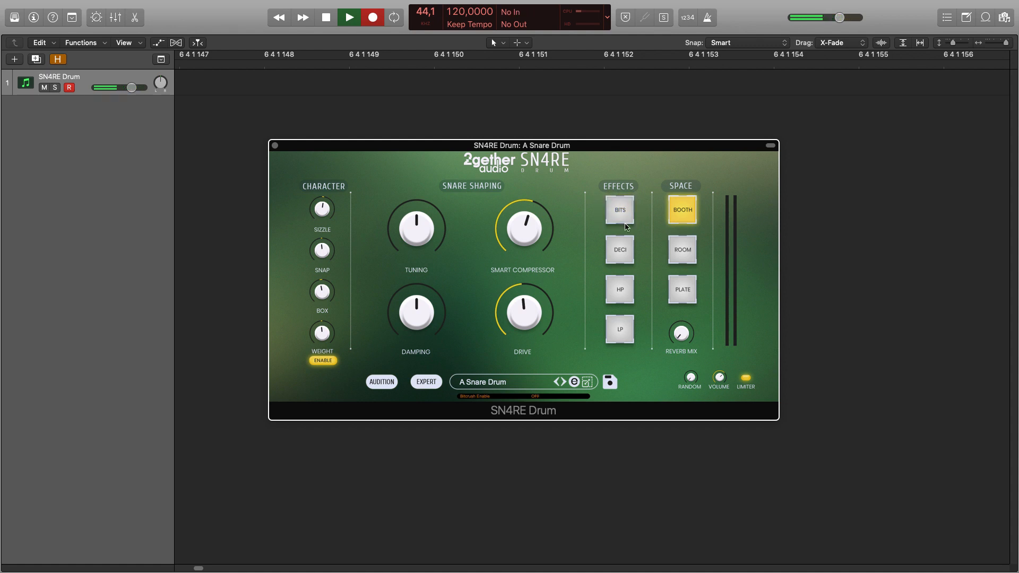
click(619, 249)
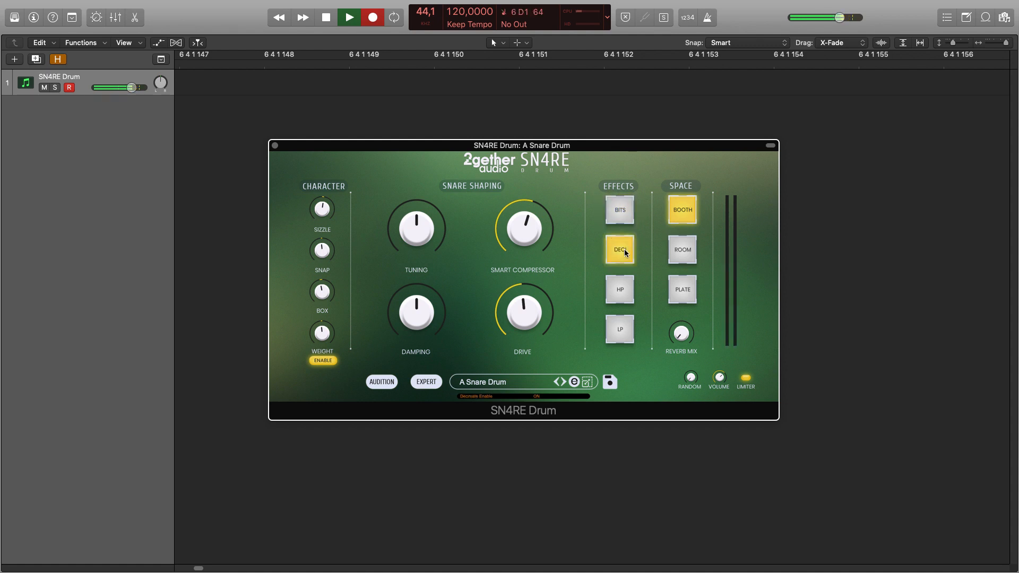
click(618, 250)
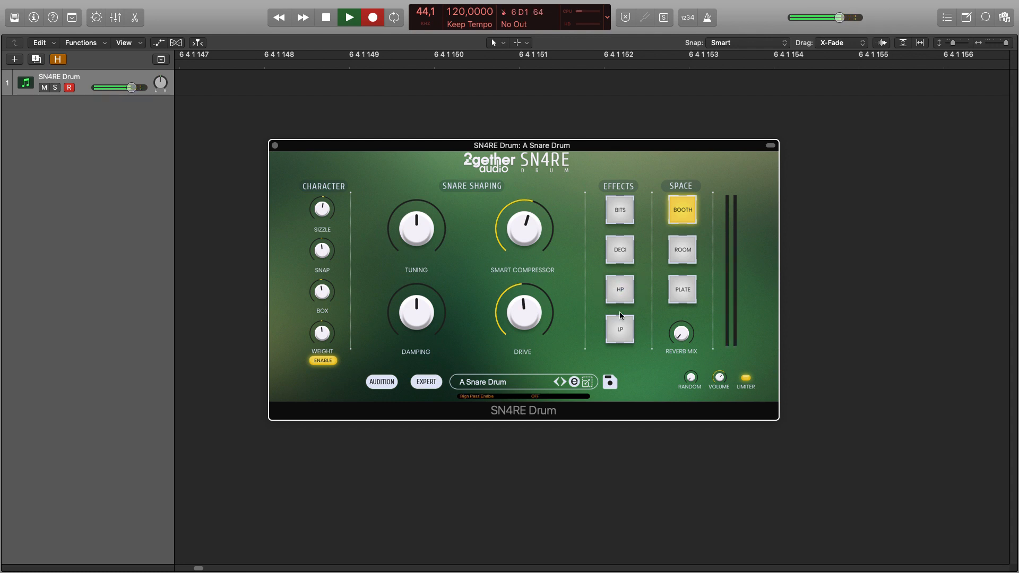
click(618, 329)
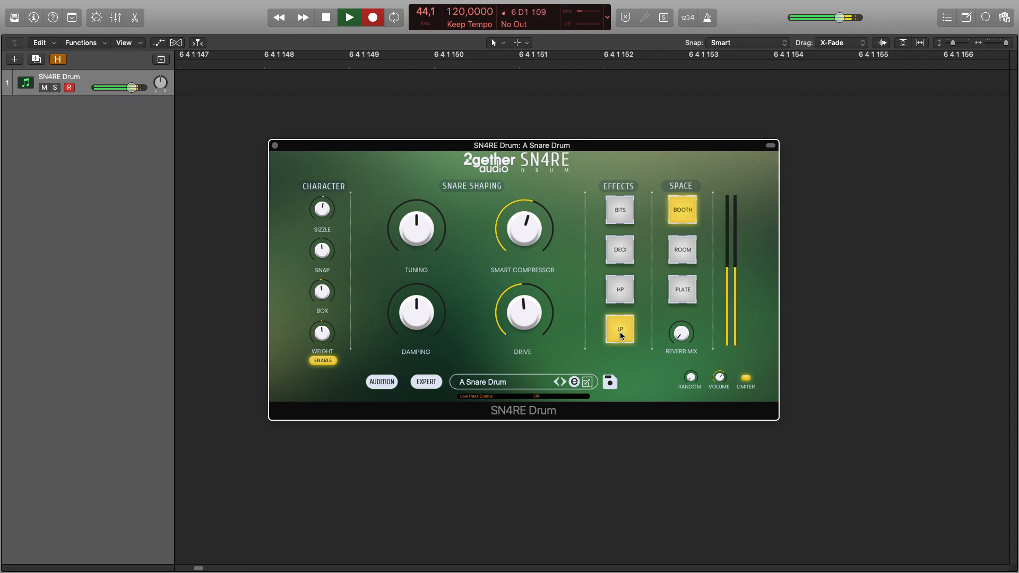
click(617, 329)
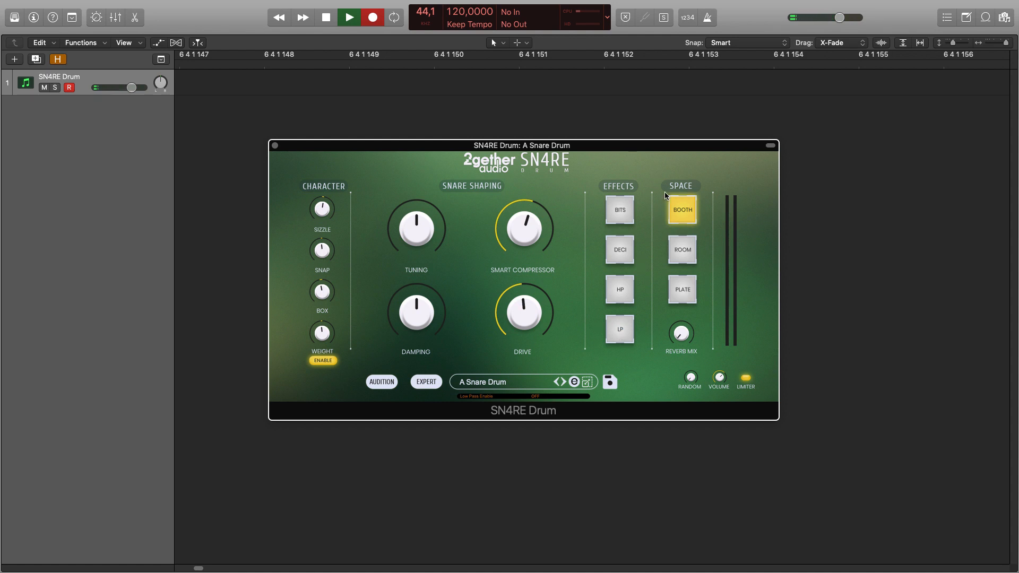
Step: Compare Plate, Booth and Room reverb spaces and settle on Plate
click(681, 288)
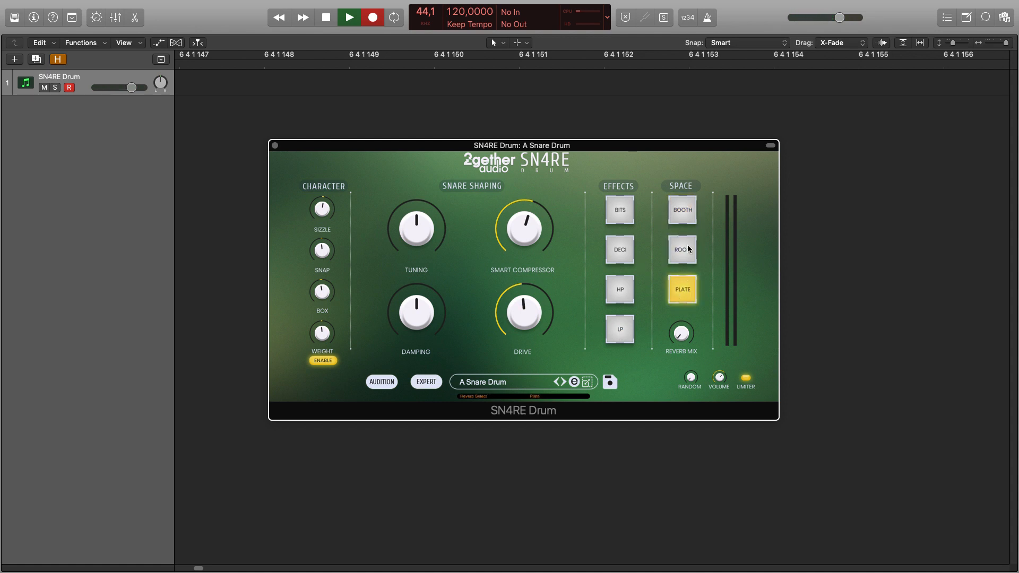
click(682, 209)
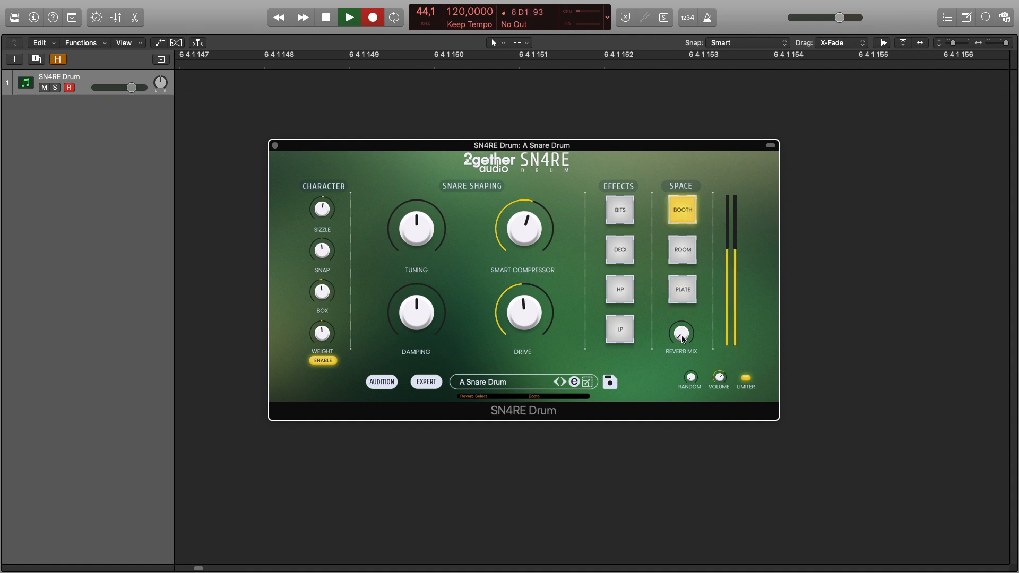
click(681, 251)
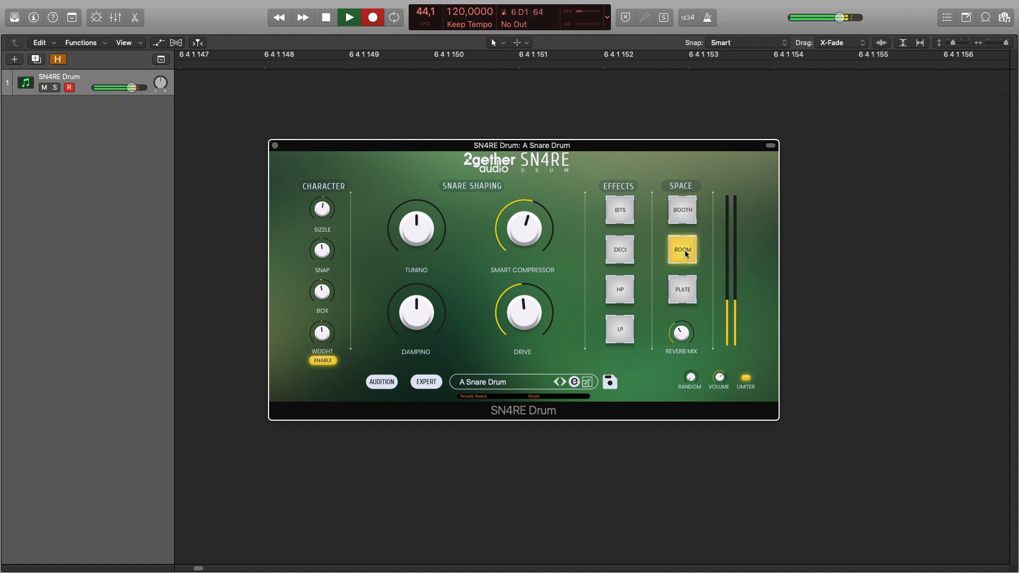
click(682, 289)
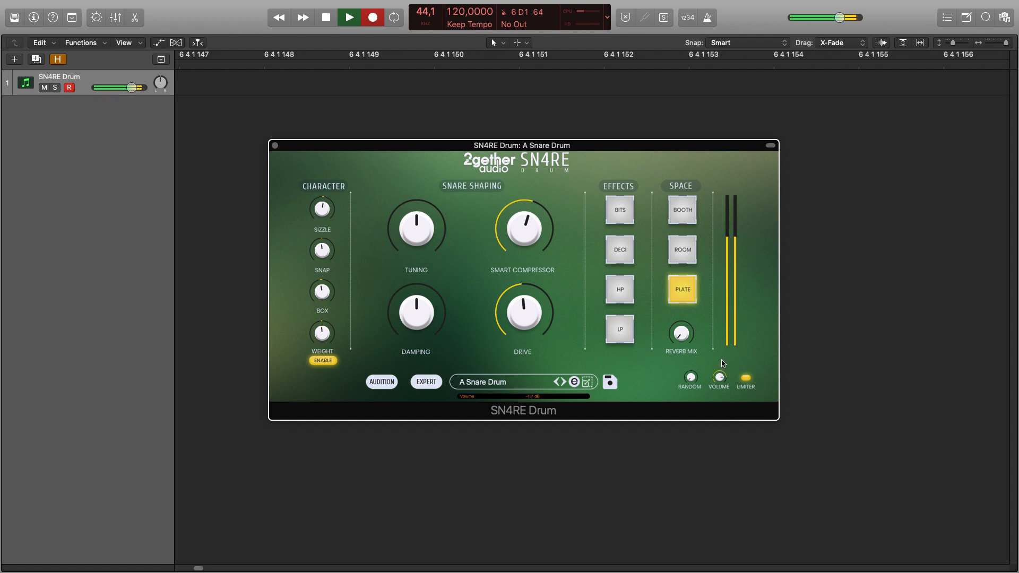
Step: Adjust the Random amount and switch the plugin to Expert view with Punch compression
click(745, 375)
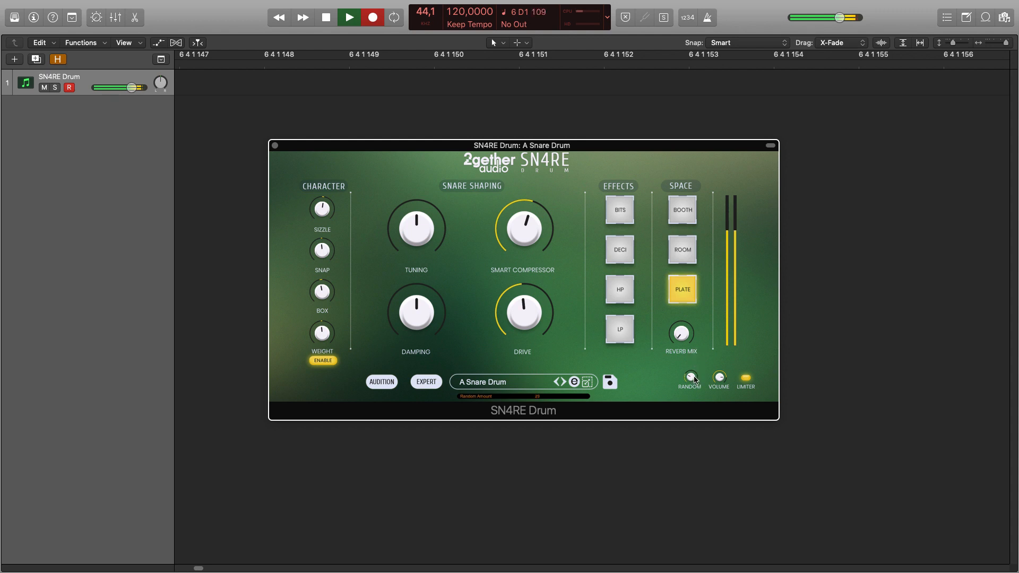
drag(689, 377, 689, 364)
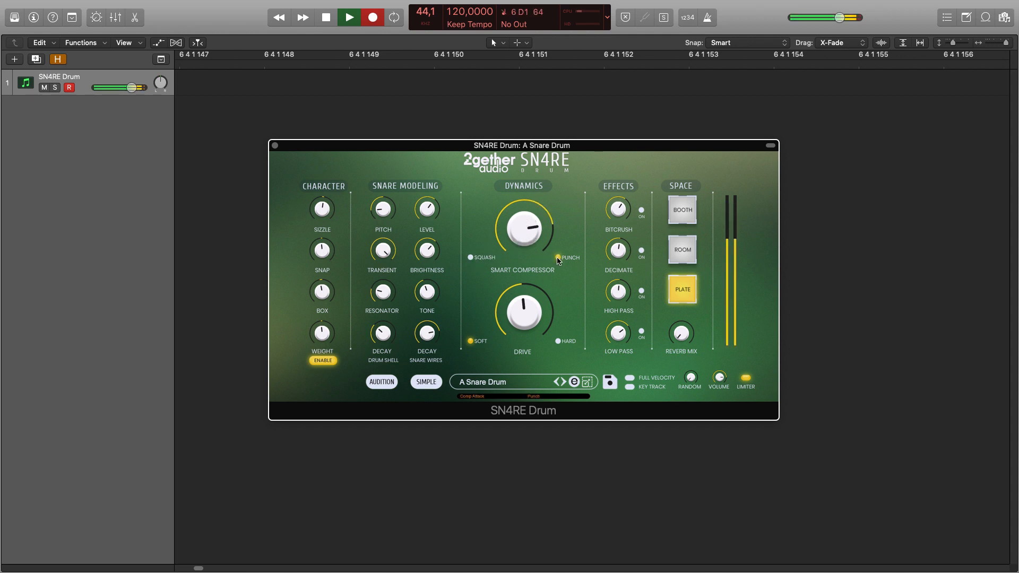
Step: Compare Squash and Punch compression, keep Punch, raise Drive and try the Hard drive character
click(471, 257)
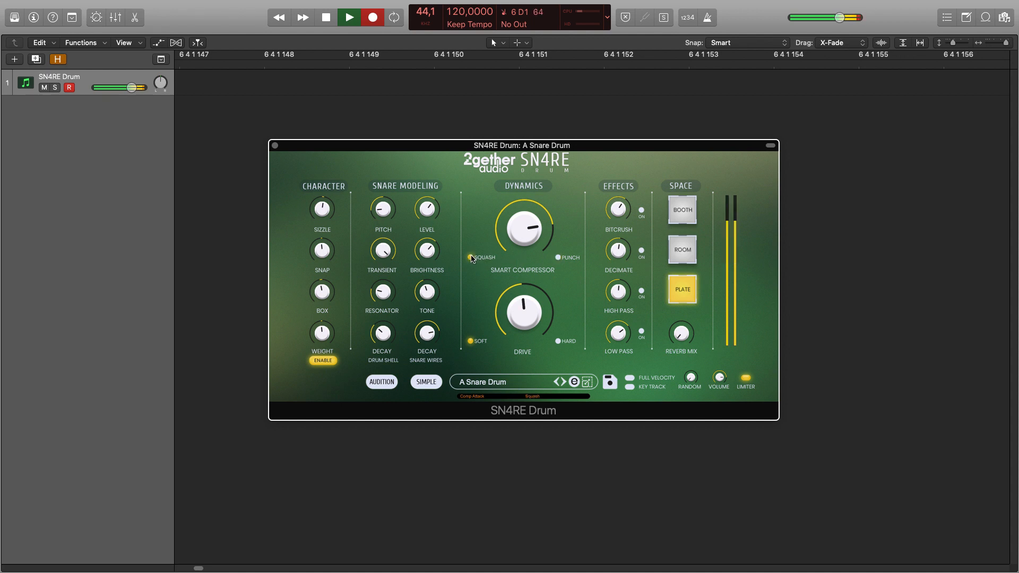
click(558, 257)
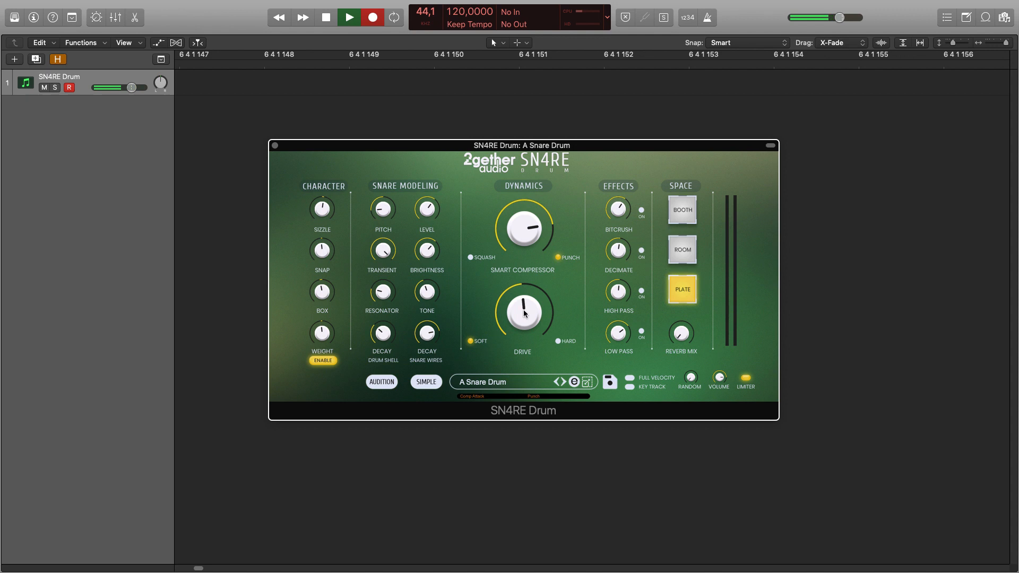
drag(522, 314, 560, 343)
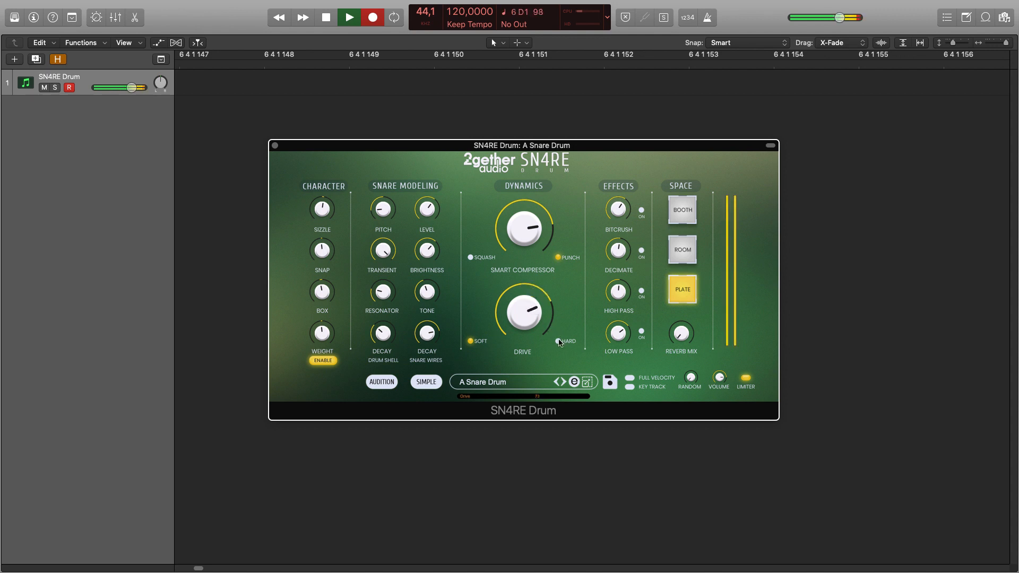
click(471, 340)
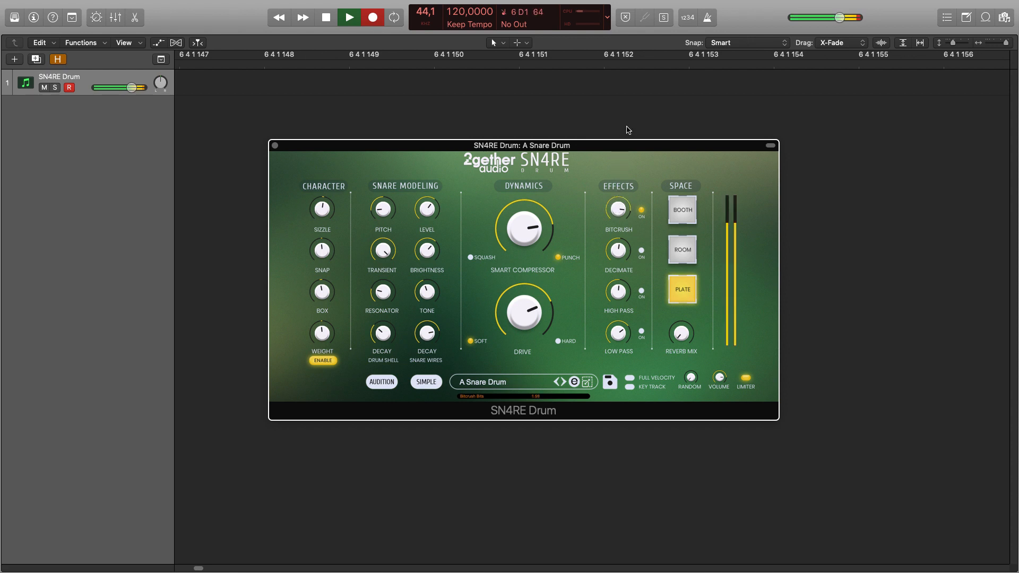
Step: Audition Bitcrush, Decimate, High Pass and Low Pass in turn, leaving every effect switched off
click(641, 209)
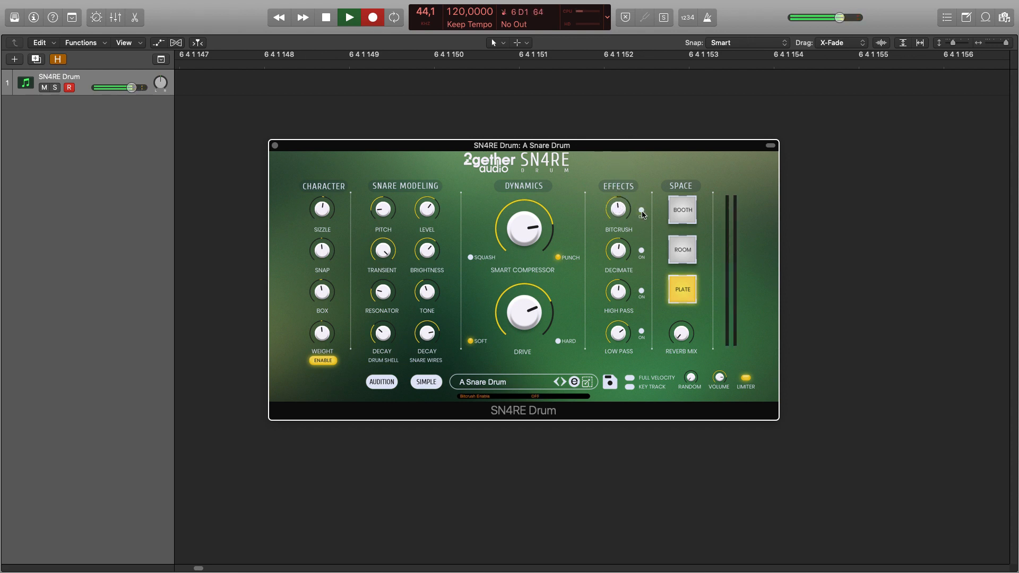
click(641, 252)
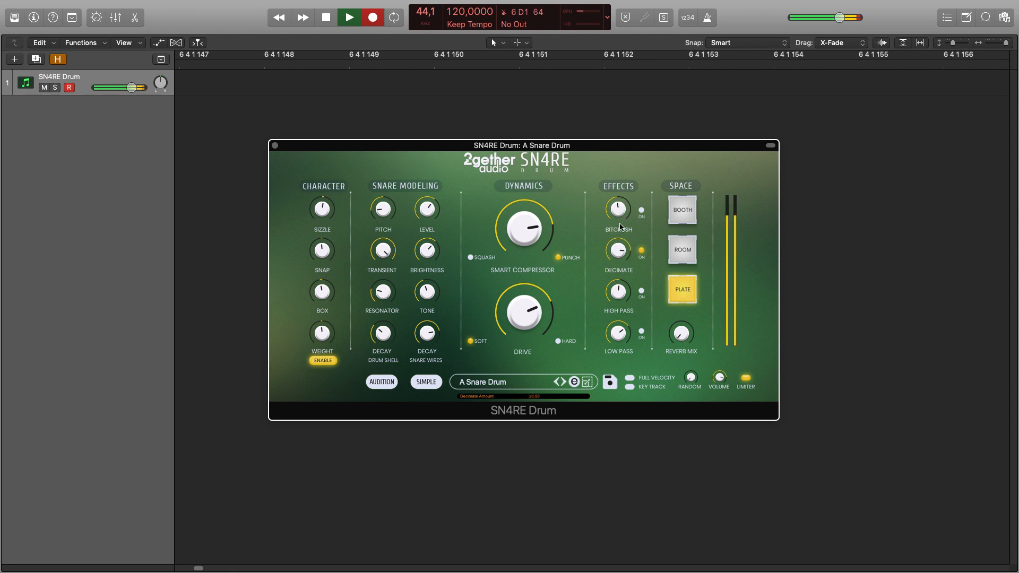
click(640, 252)
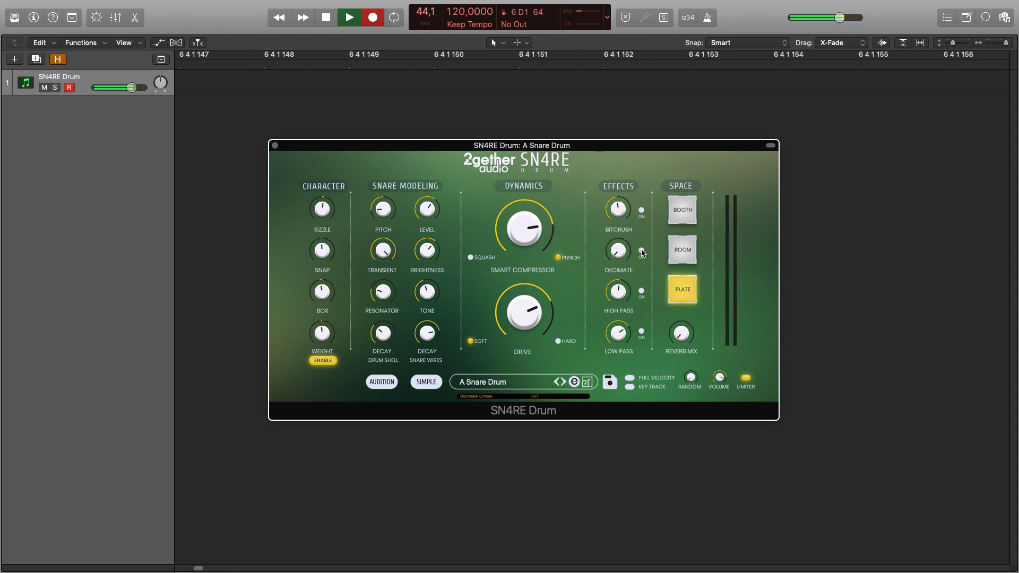
click(641, 293)
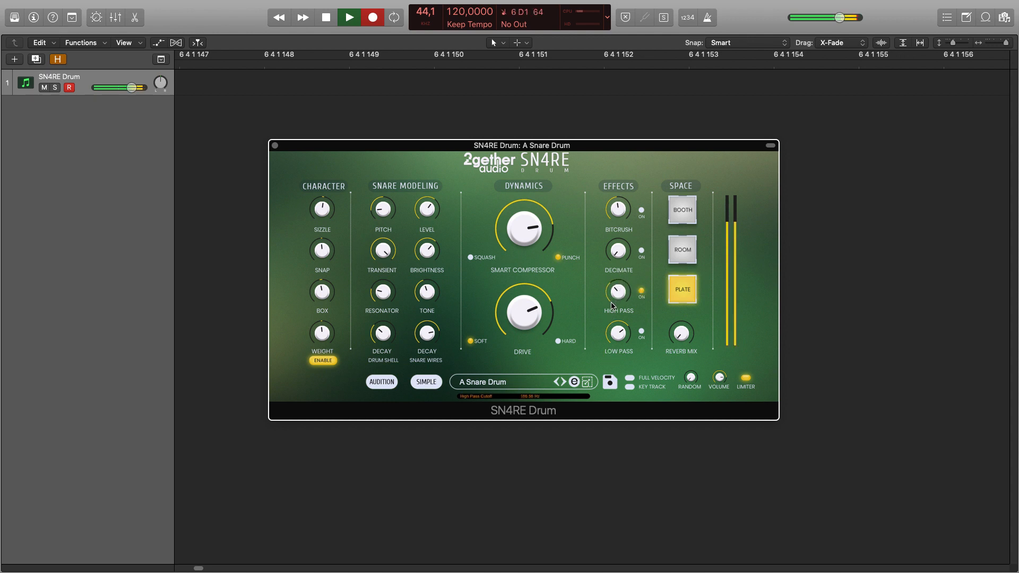
click(641, 292)
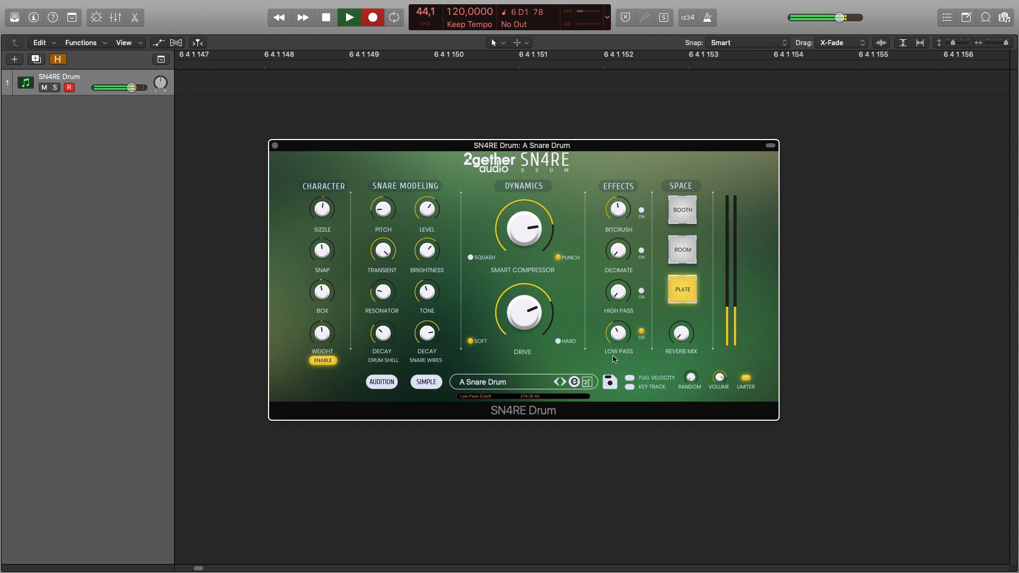
click(640, 331)
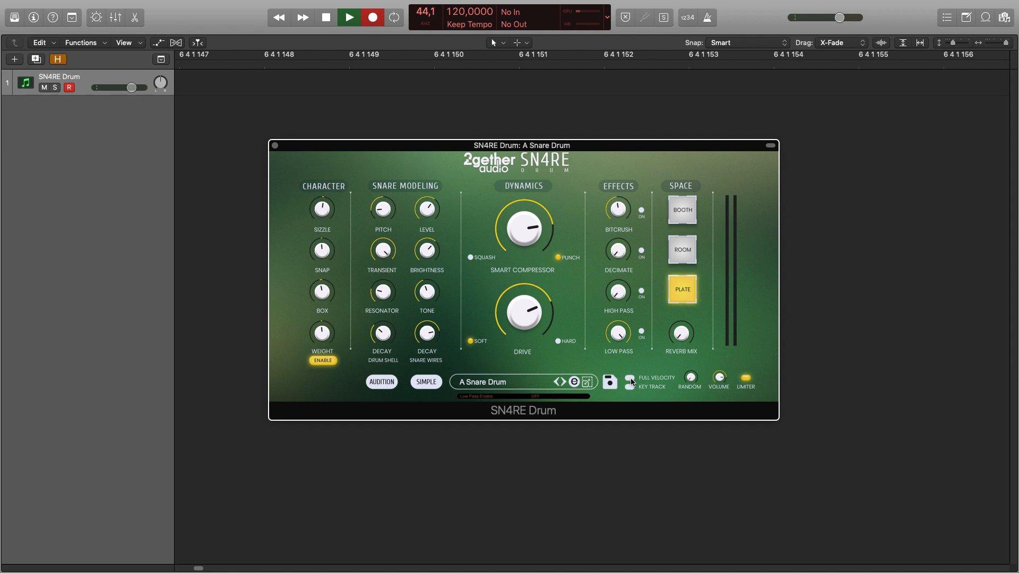
Step: Try Full Velocity and Key Track on and off, then load the Bad Tuning preset
click(348, 18)
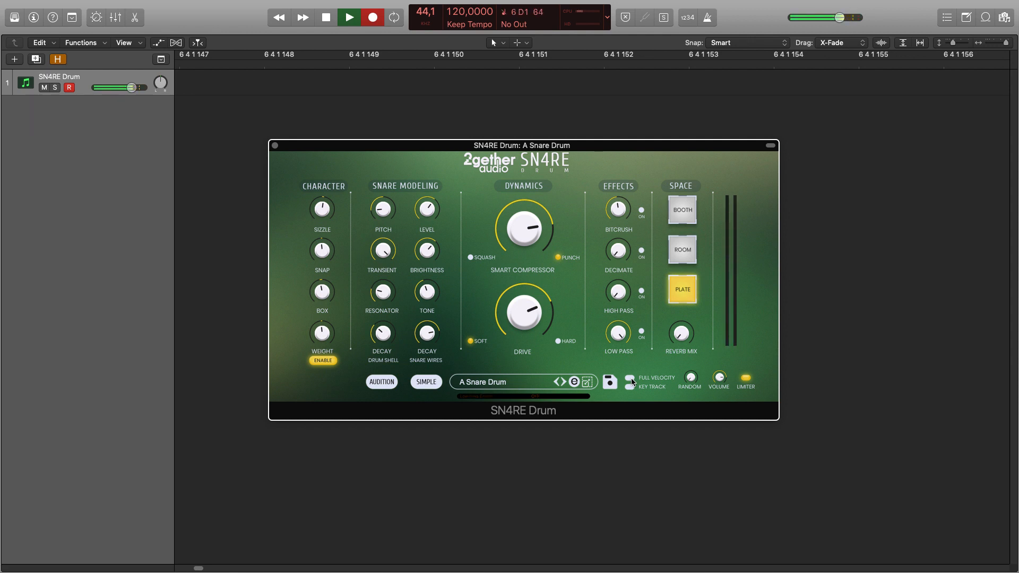
click(630, 378)
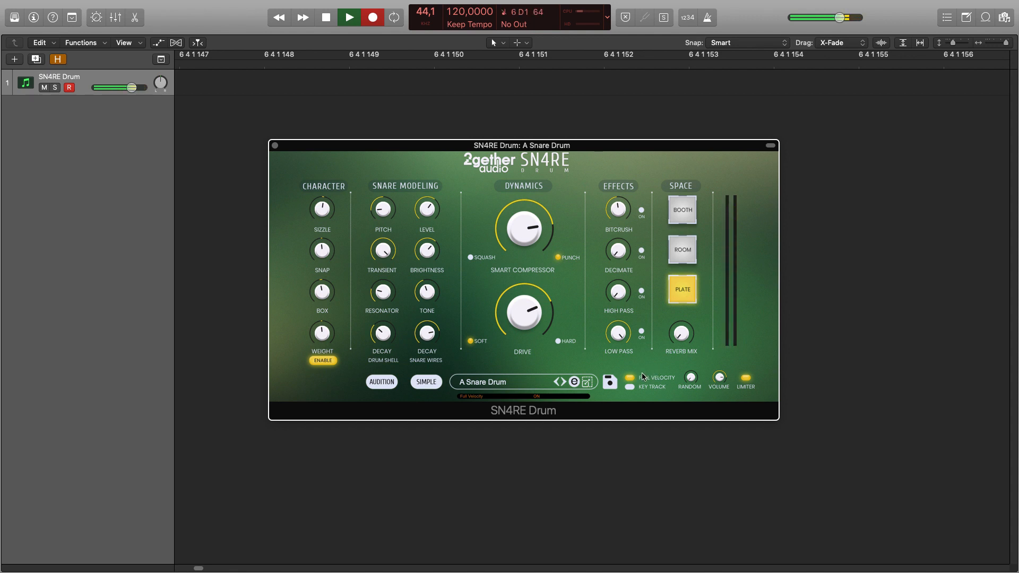
click(629, 378)
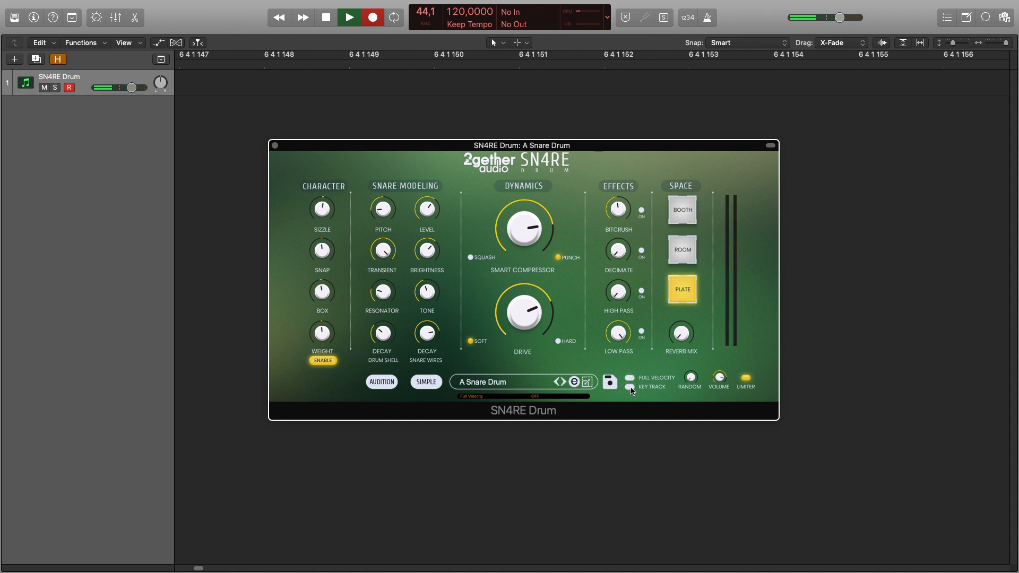
click(630, 386)
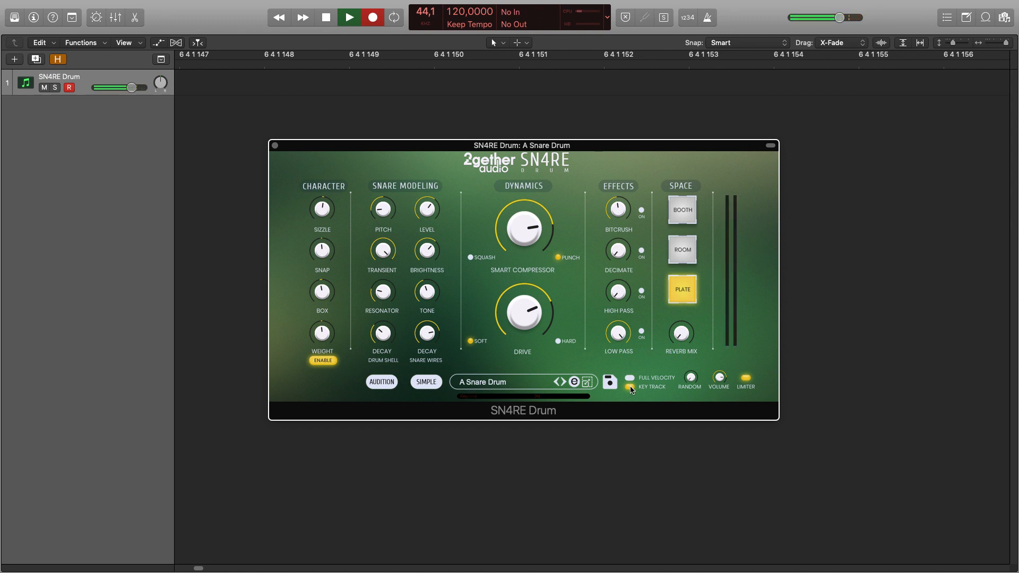
click(630, 387)
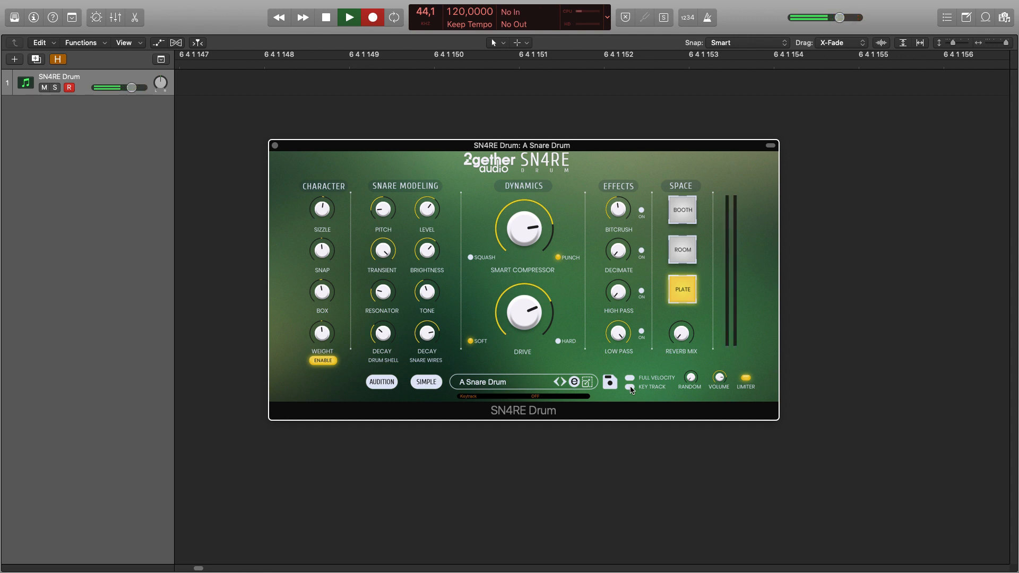
click(629, 387)
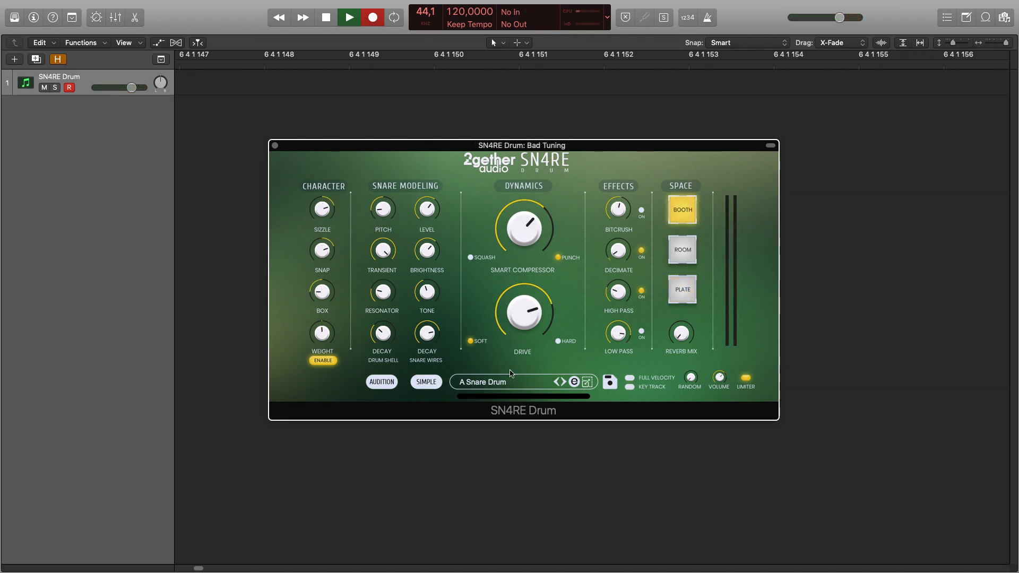
mouse_move(410, 200)
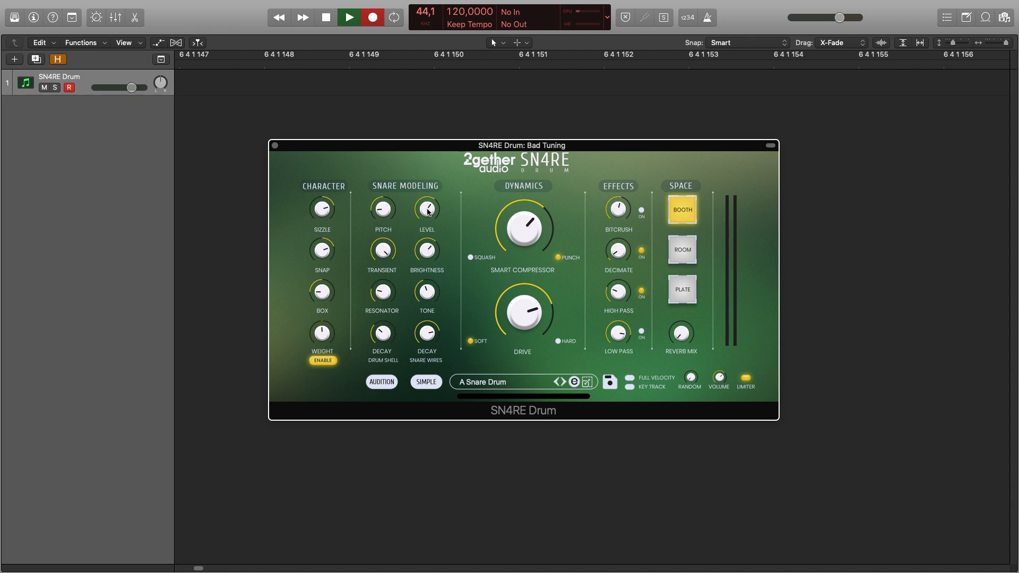
Step: Adjust the snare level, shell transient and resonator amount during playback
drag(426, 209, 430, 214)
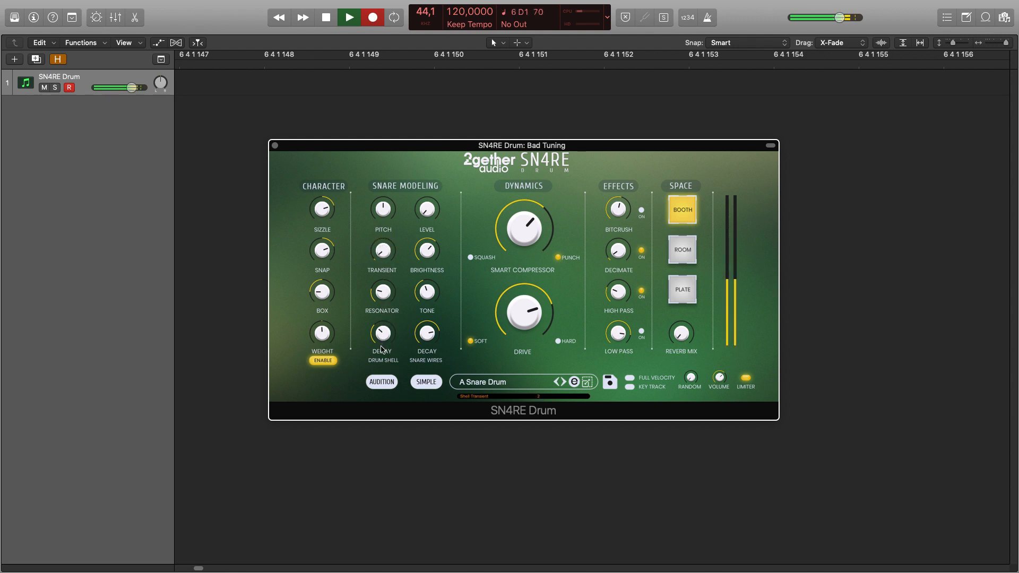
drag(382, 332, 384, 324)
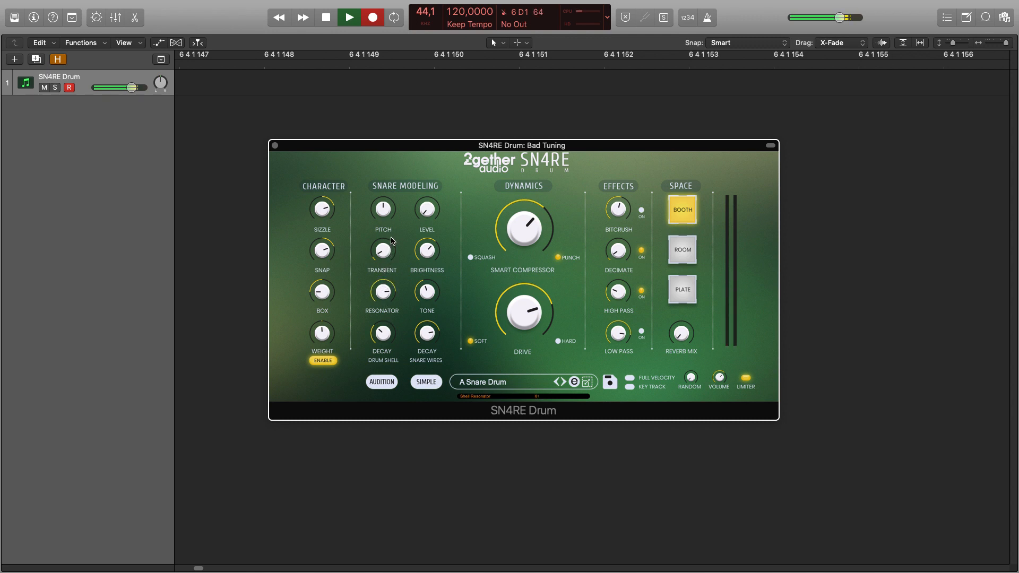
drag(382, 290, 382, 299)
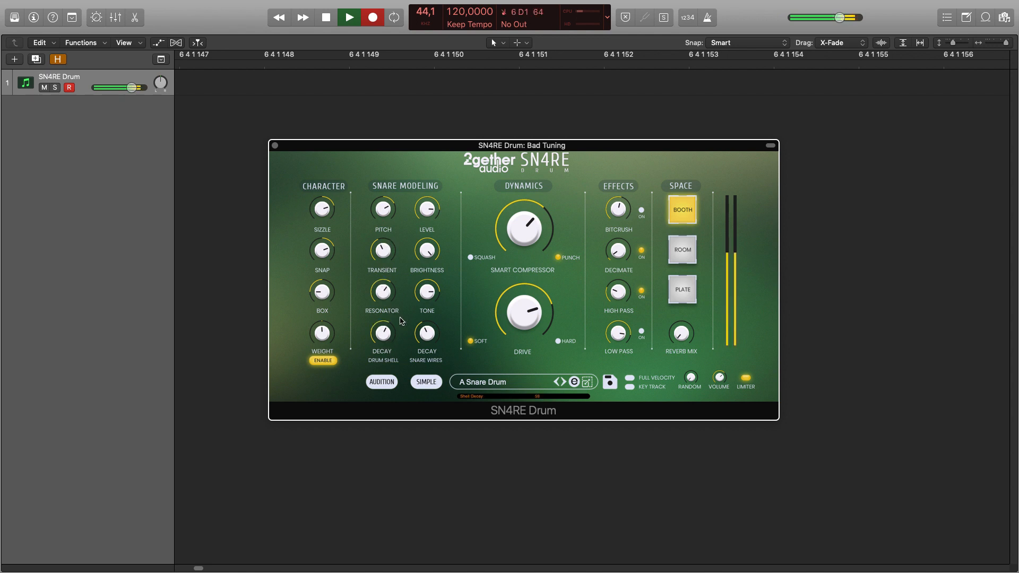
Step: Adjust the shell decay, then switch on Key Track and the Bitcrush effect
drag(384, 245, 383, 254)
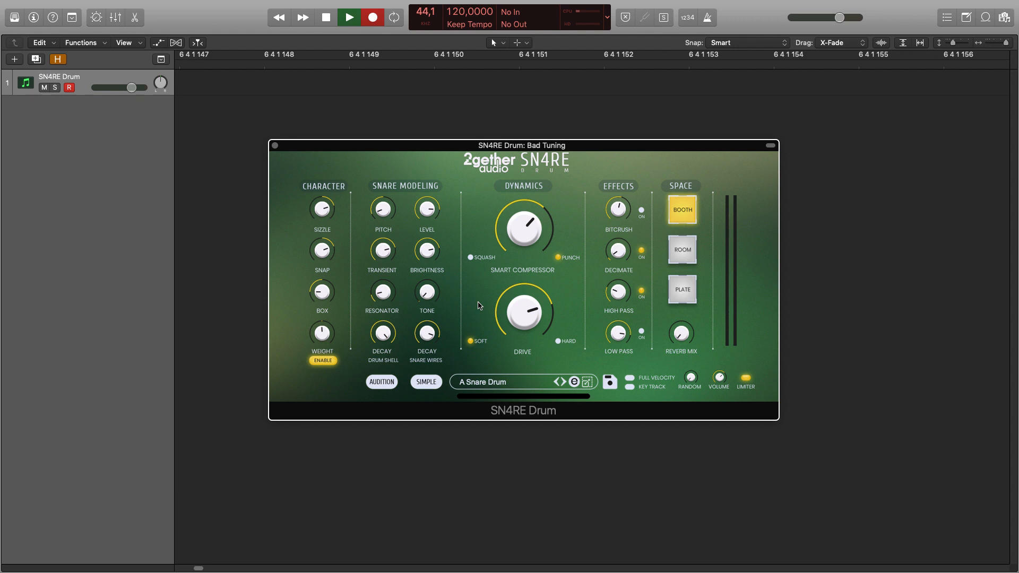
mouse_move(476, 299)
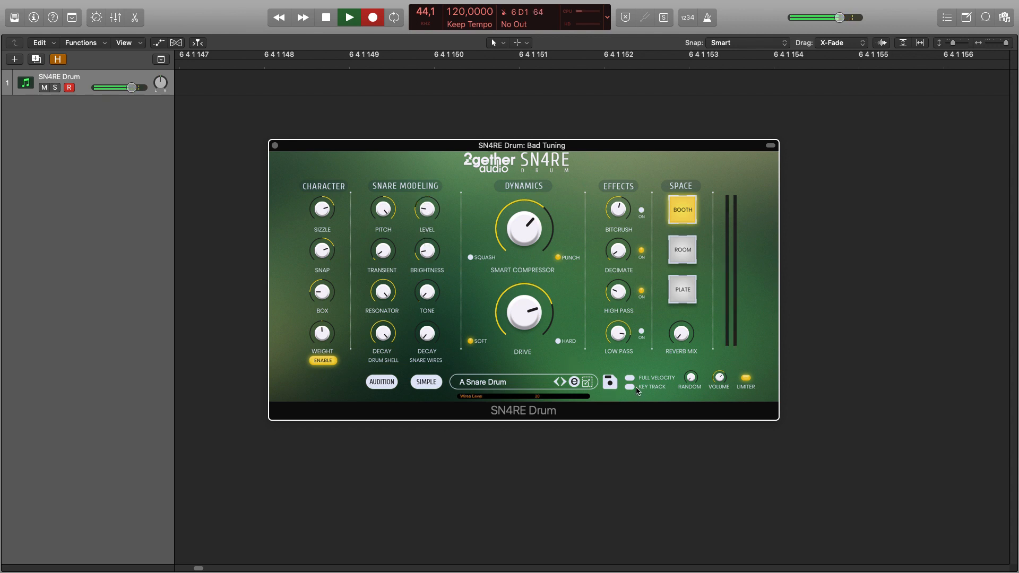
click(630, 388)
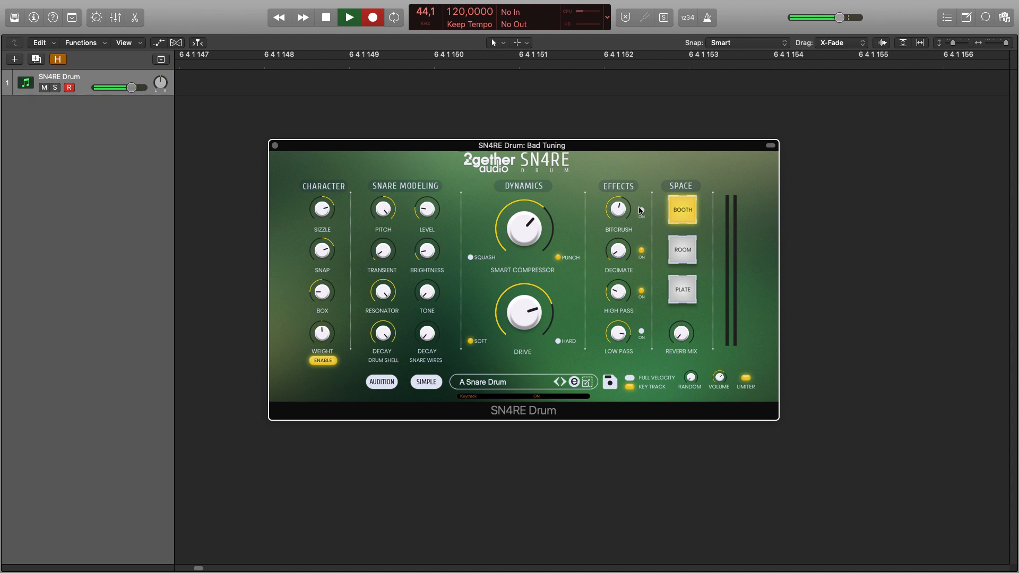
click(681, 290)
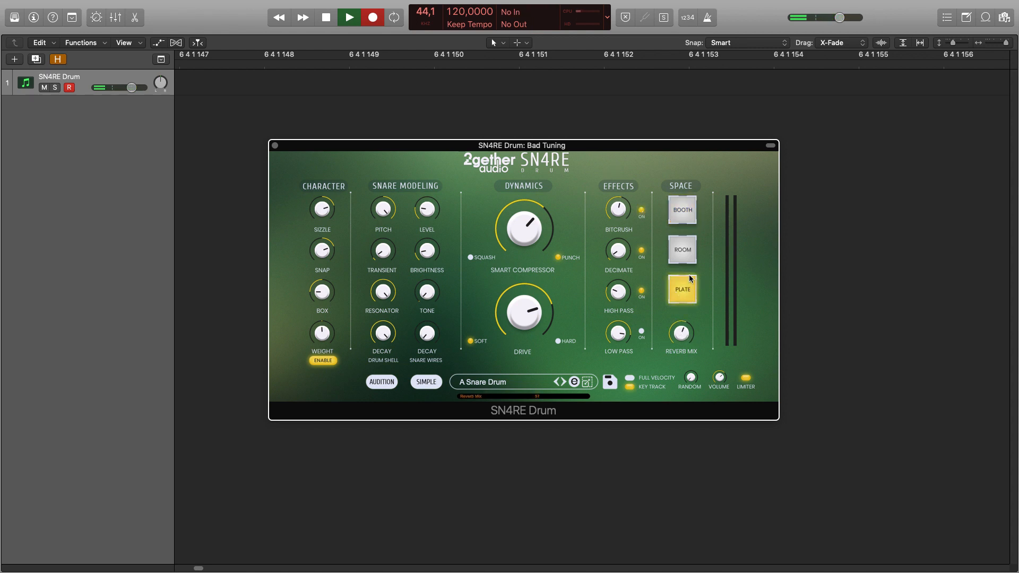